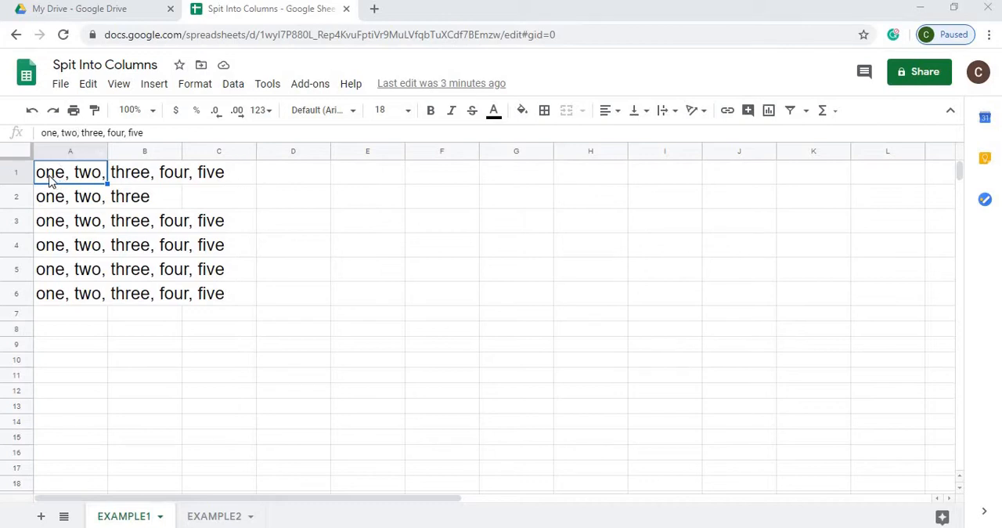
mouse_move(211, 178)
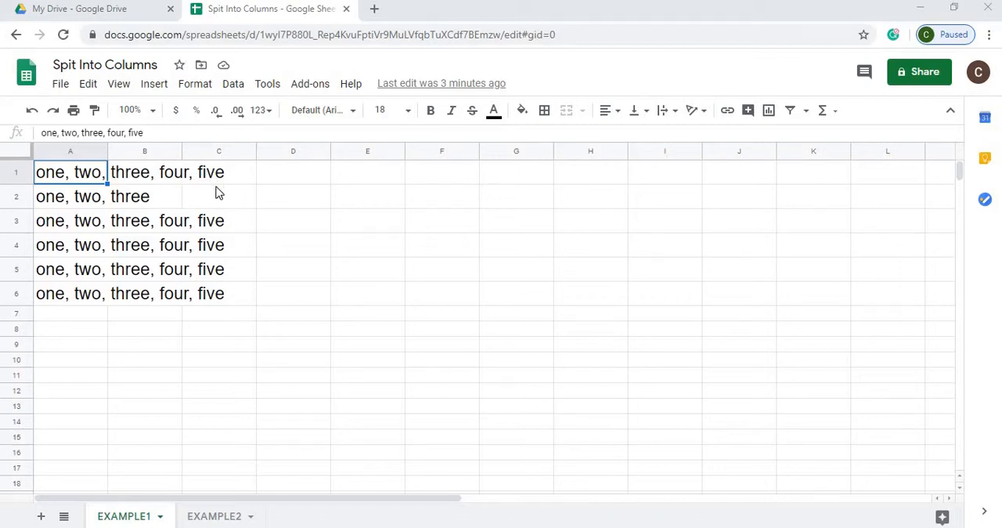
mouse_move(151, 265)
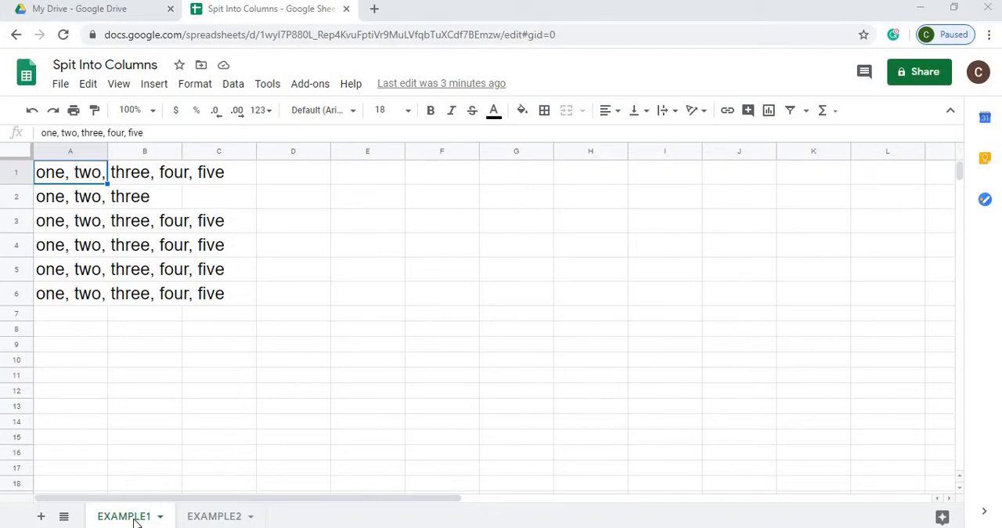
- Look over the EXAMPLE1 and EXAMPLE2 sheets, then create a bound script project named 'Split Column'
left_click(213, 515)
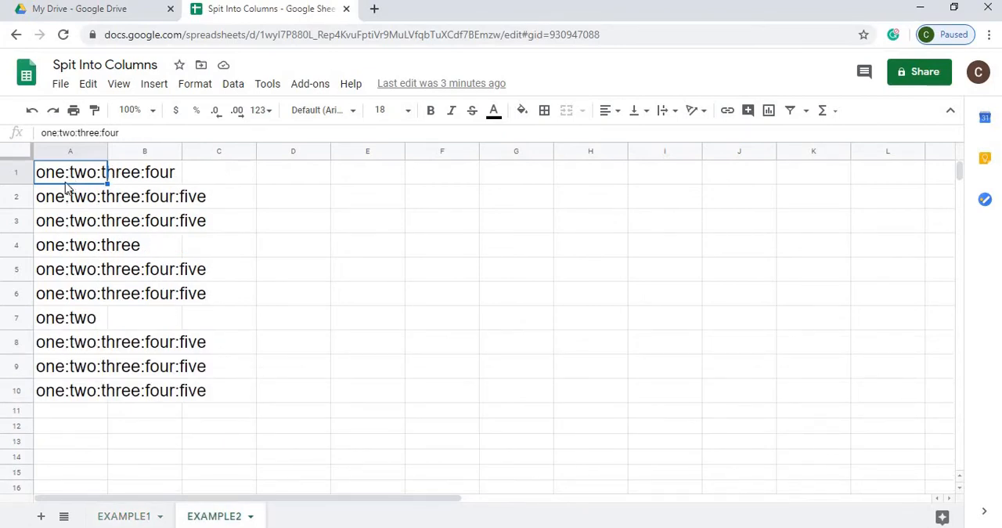
mouse_move(79, 389)
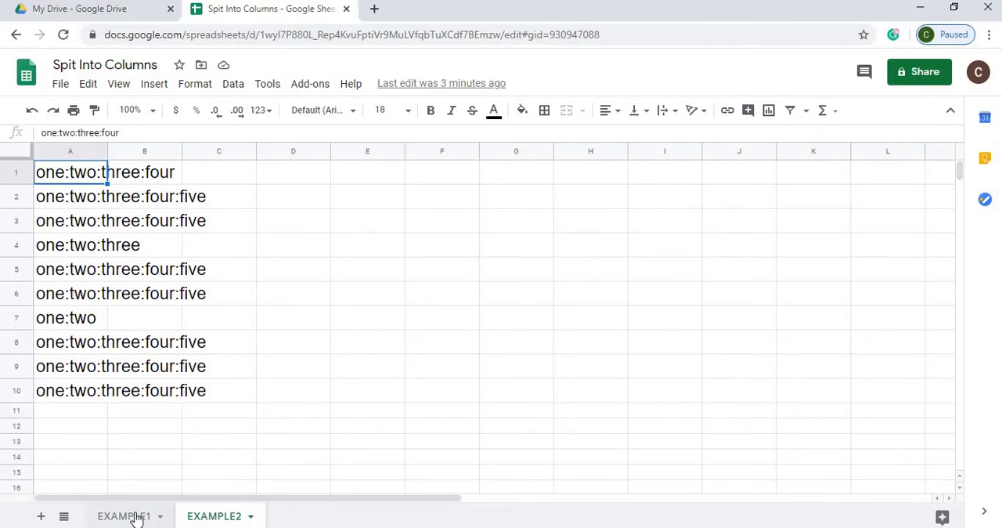
left_click(123, 516)
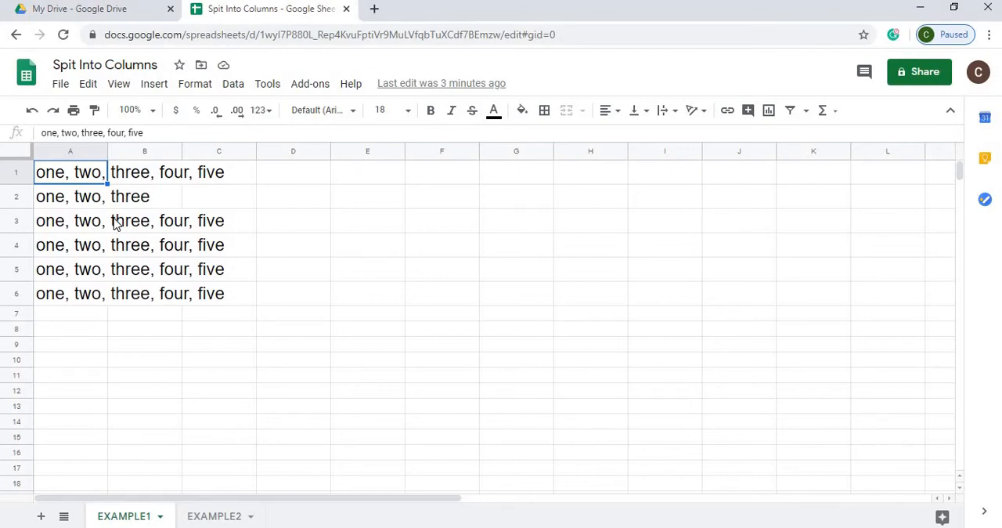
mouse_move(220, 157)
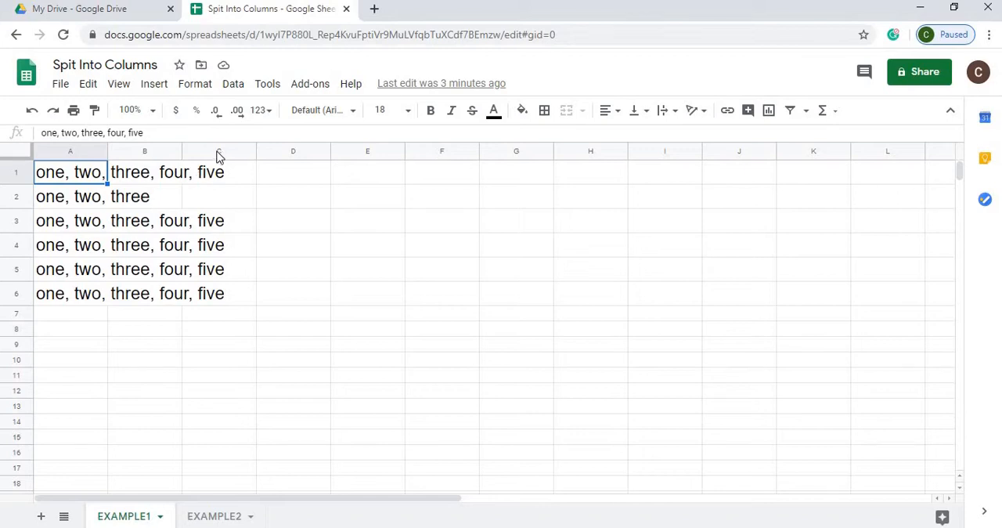
left_click(267, 84)
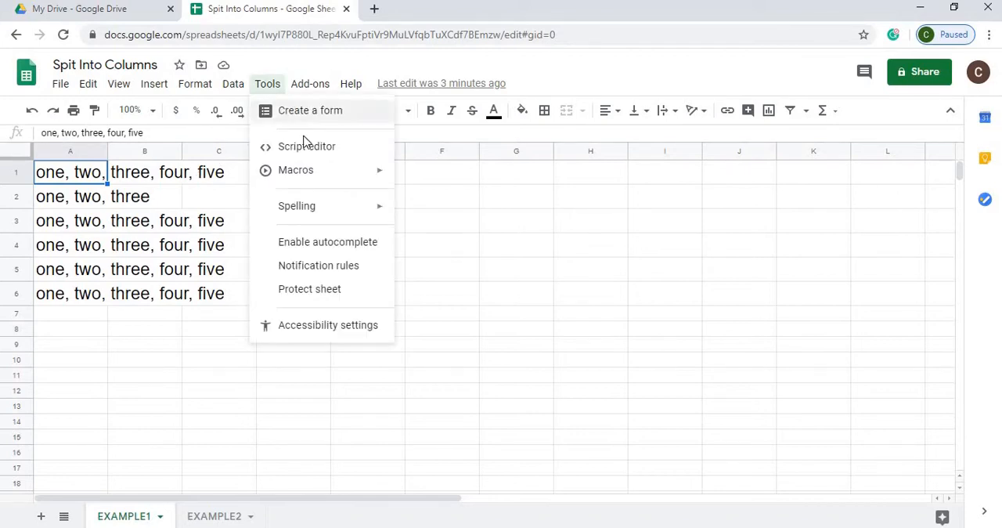
mouse_move(307, 147)
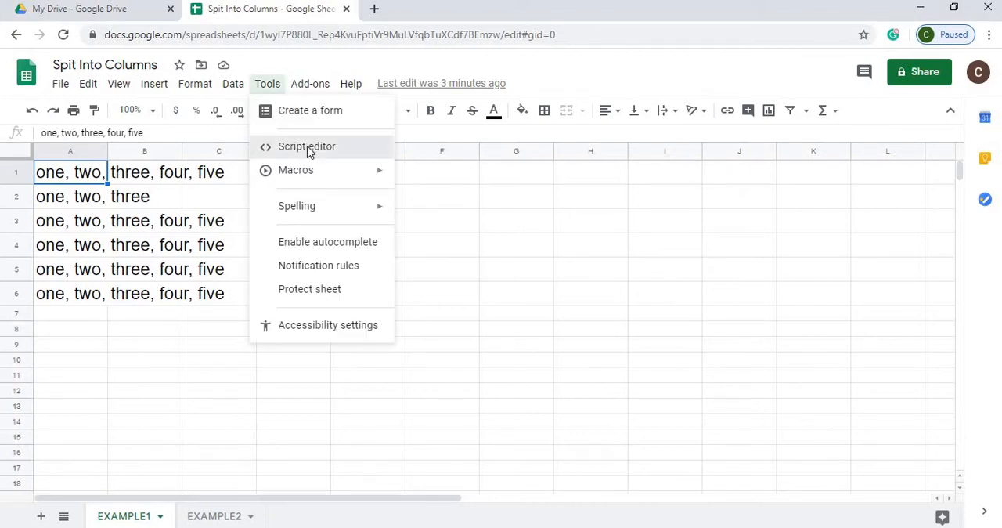
left_click(307, 147)
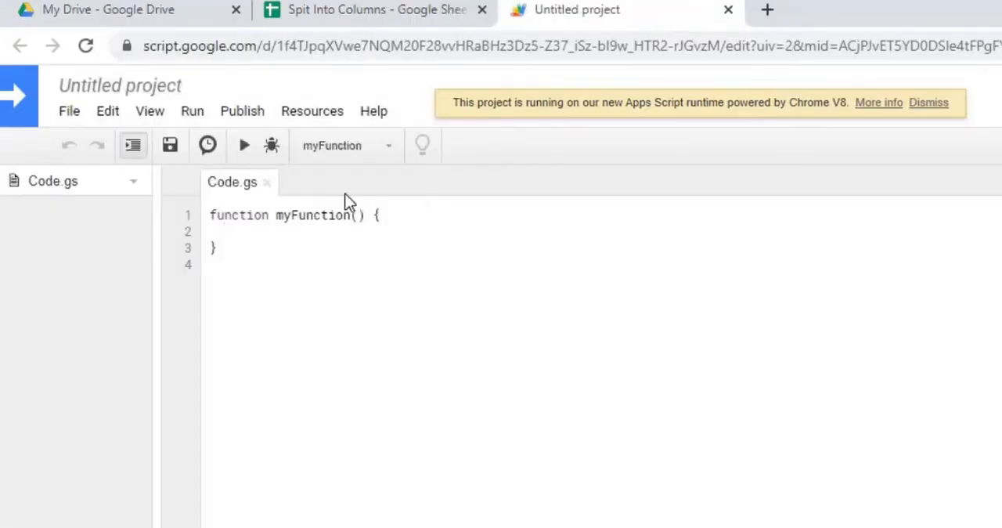
left_click(120, 85)
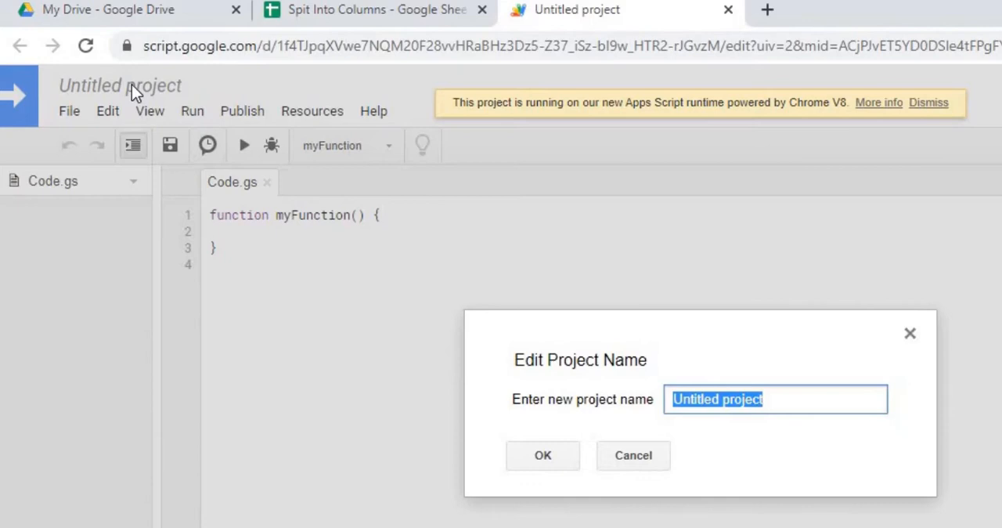
type("Split C")
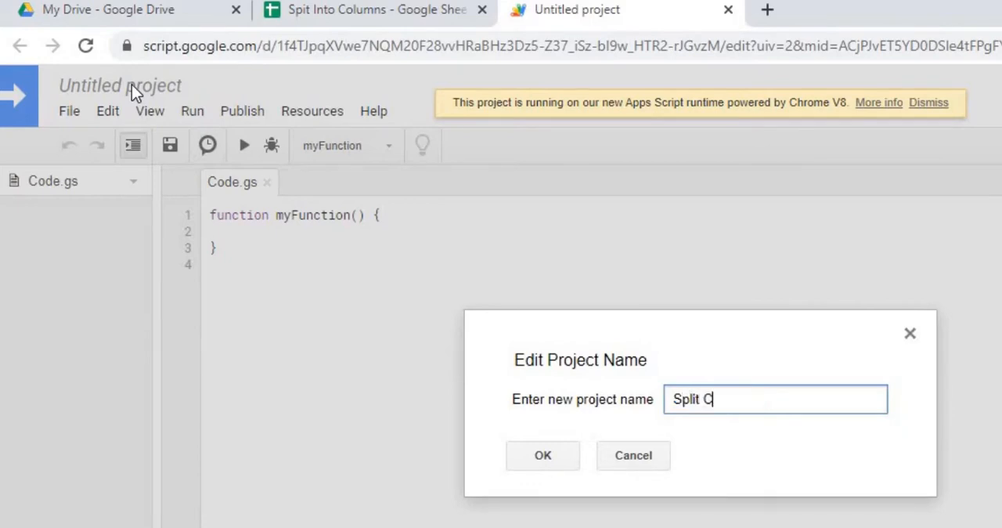
type("olum")
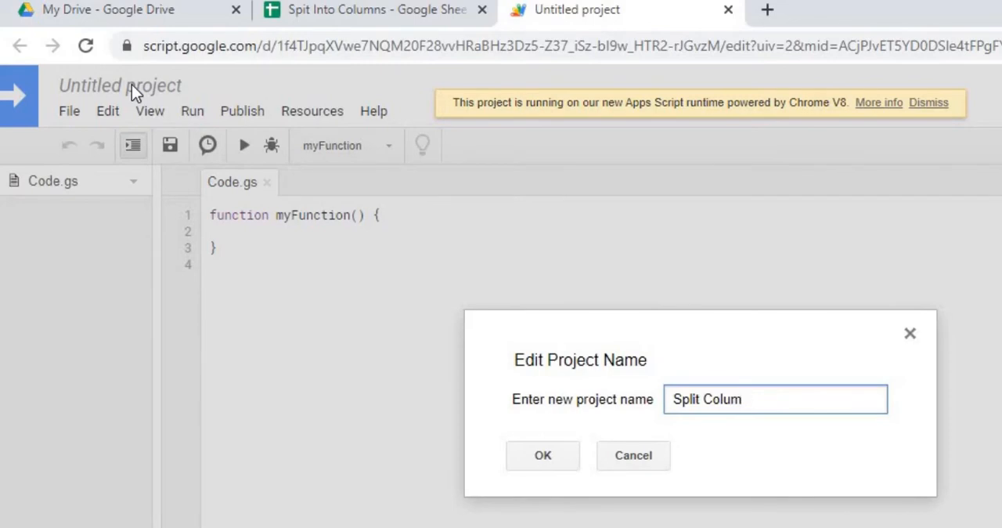
type("n")
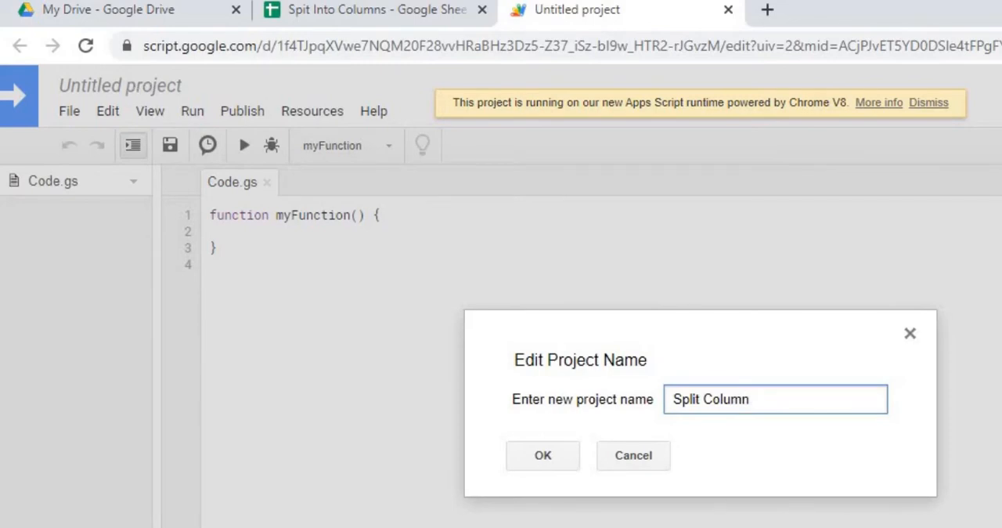
left_click(543, 455)
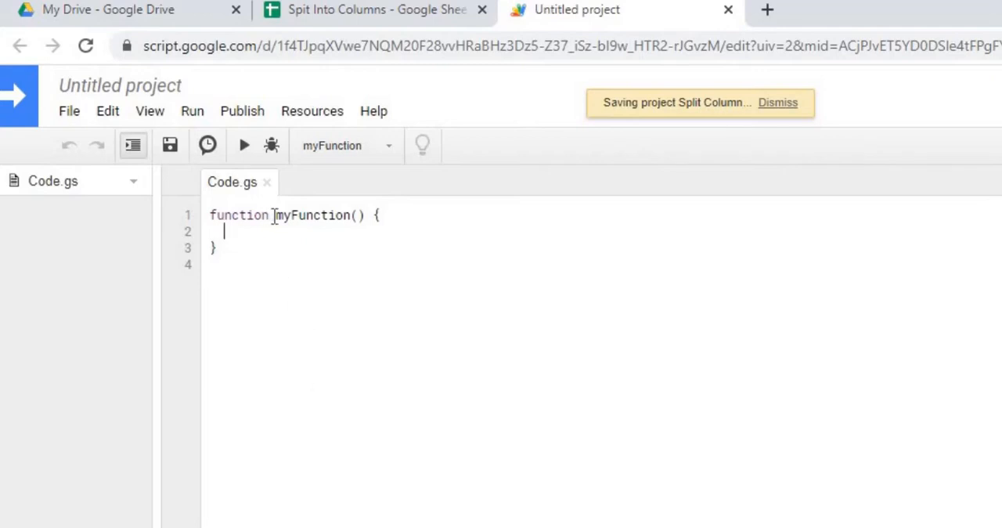
- Add 'var ss = SpreadsheetApp.getActiveSpreadsheet();' inside myFunction
double_click(312, 214)
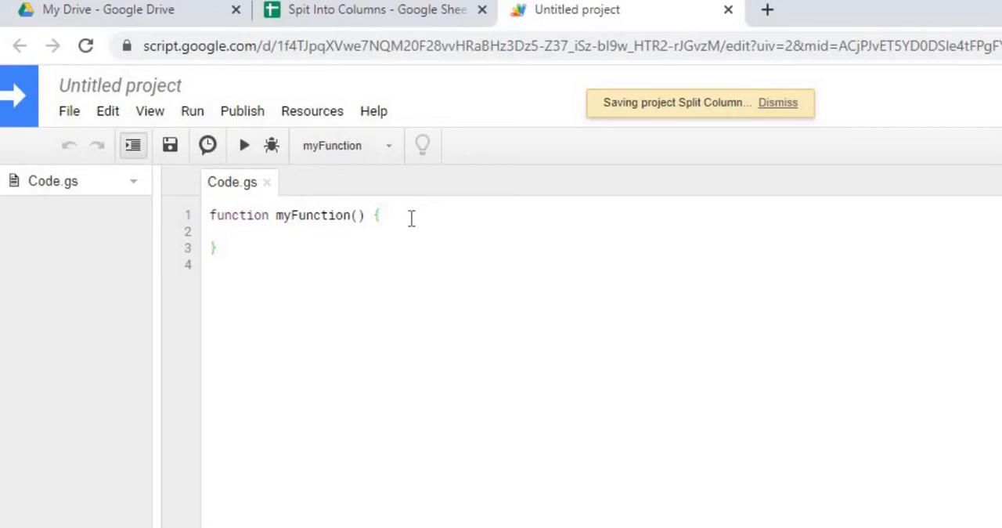
key("enter")
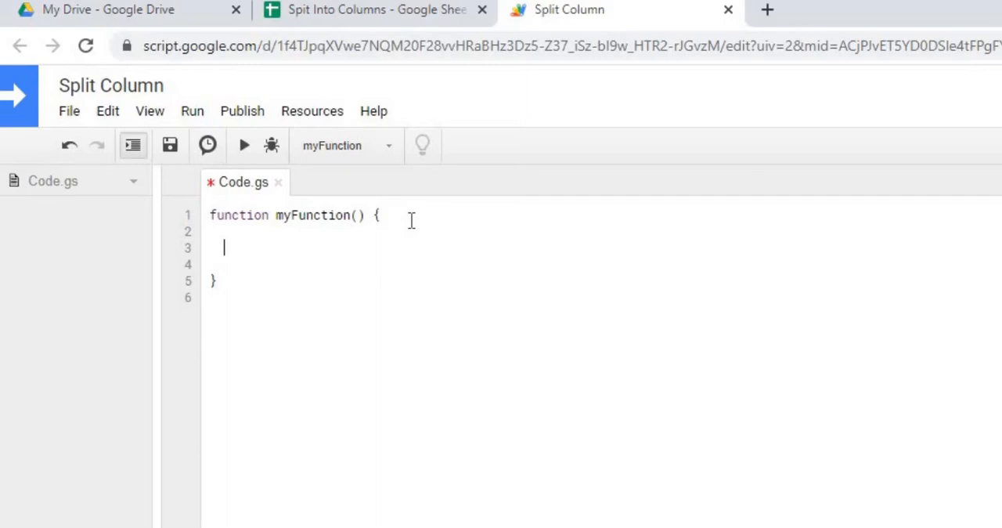
type("var ss= S")
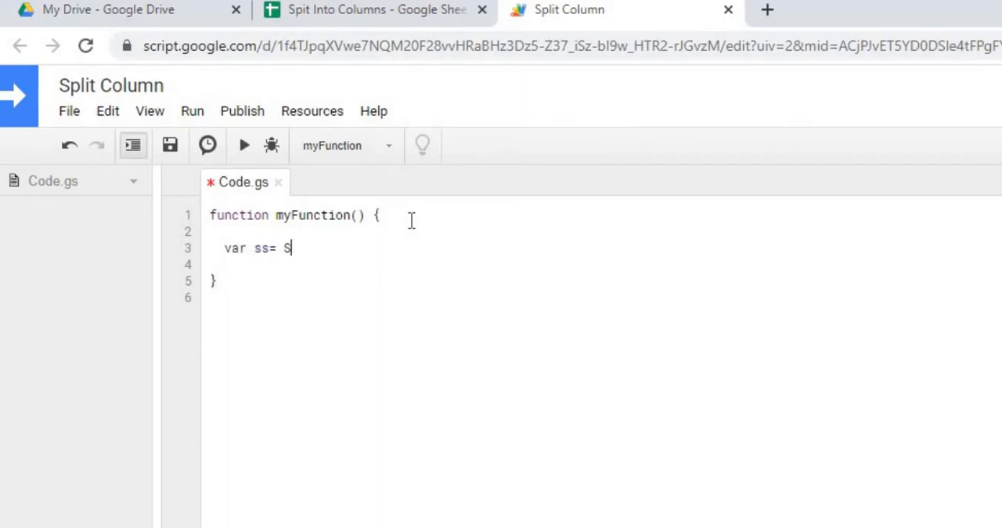
type("preadsheeA")
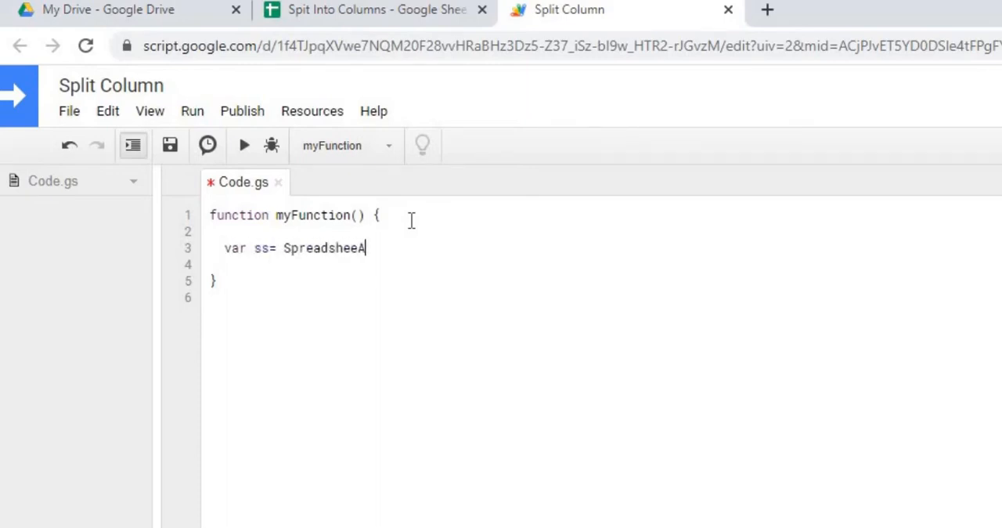
type("pp.getActiveSpreadsheet")
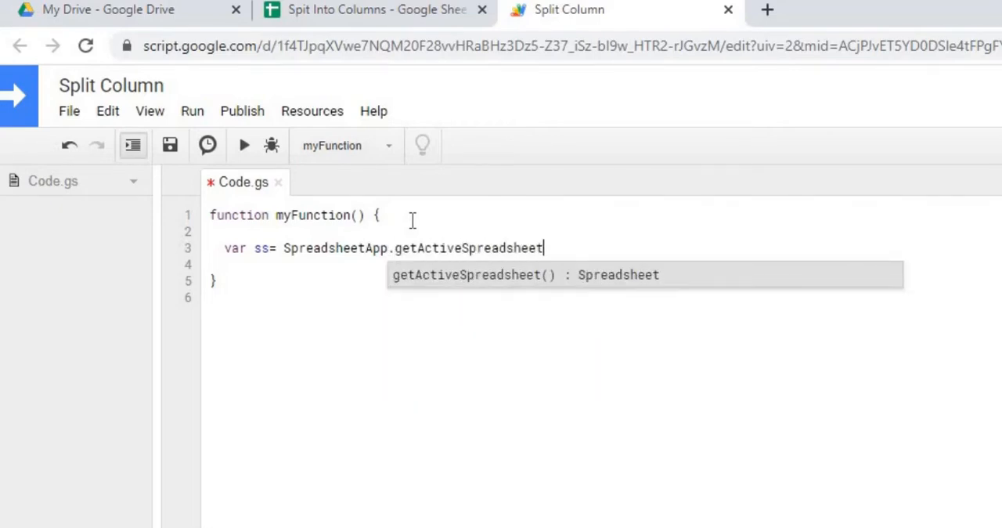
type("();")
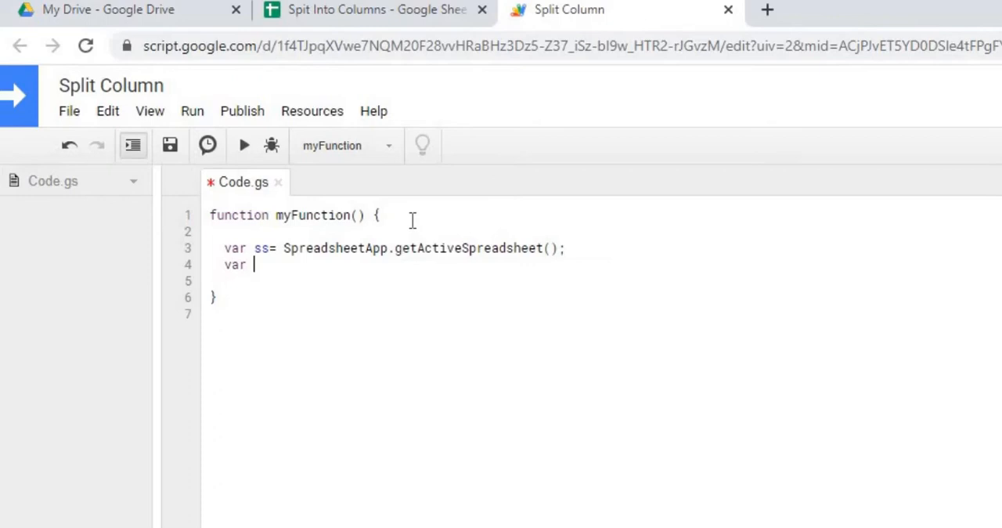
- Add 'exampleSheet1 = ss.getSheetByName('EXAMPLE1');' to get the EXAMPLE1 sheet
type("exampleSheet")
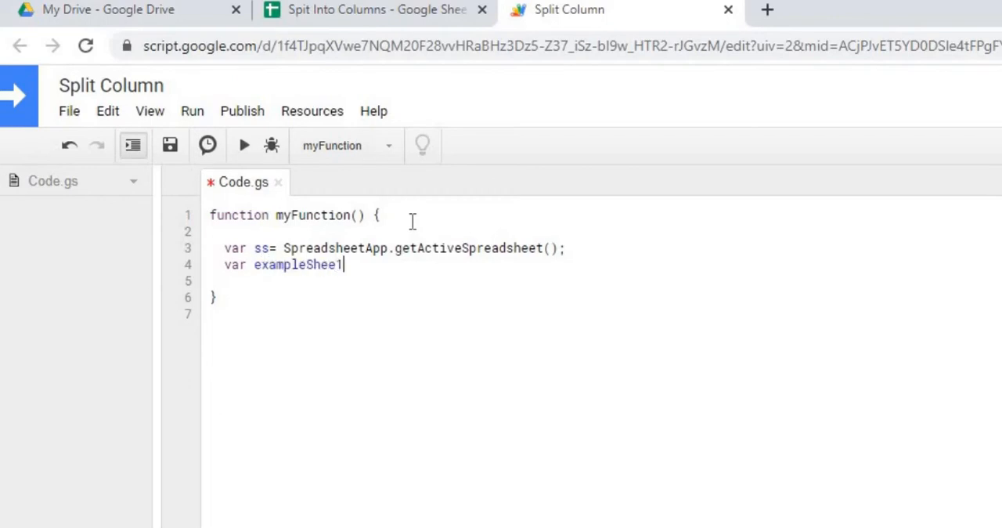
type("= ss.")
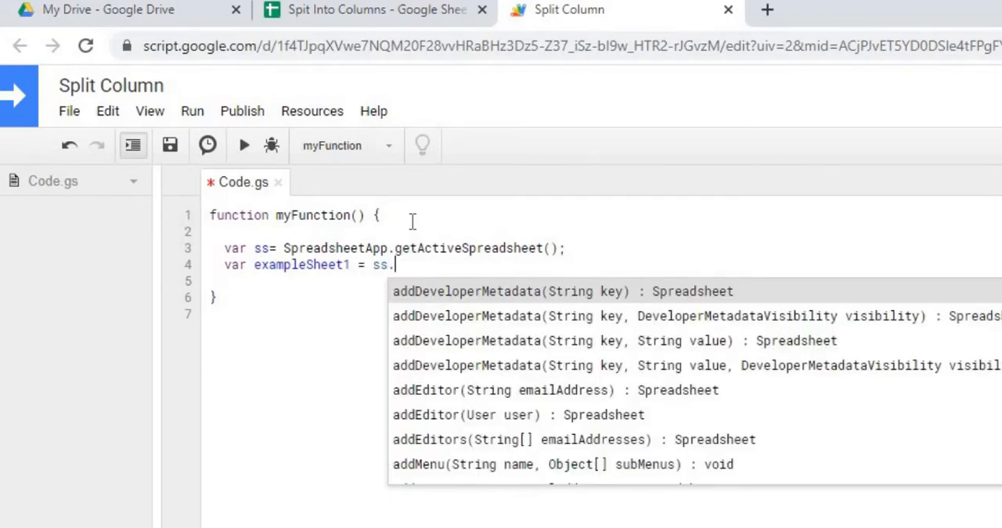
type("getSheetBy")
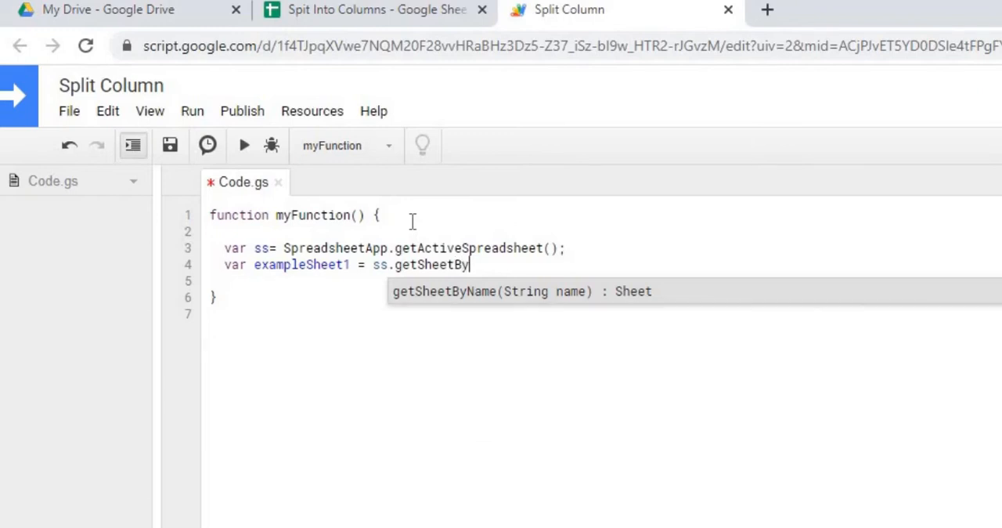
type("Name('E")
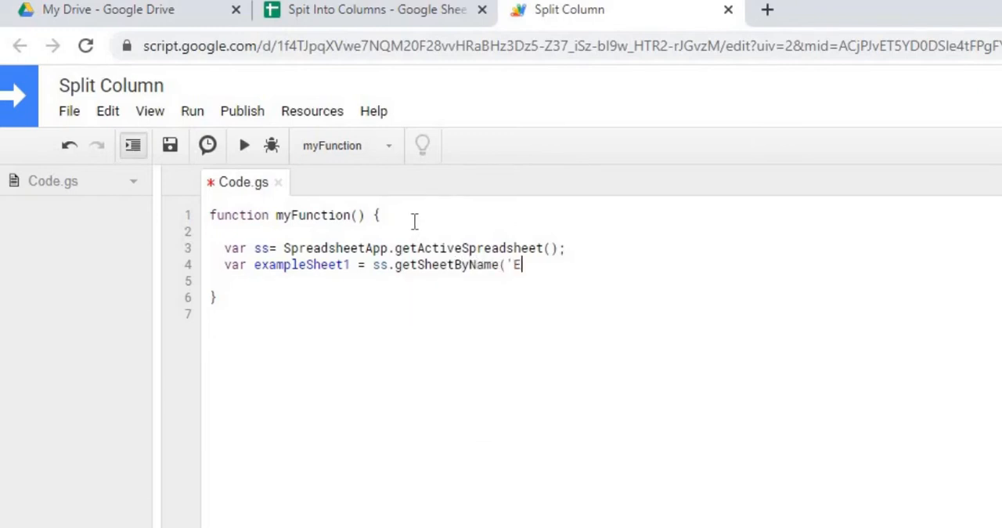
type("XAMPLE1'")
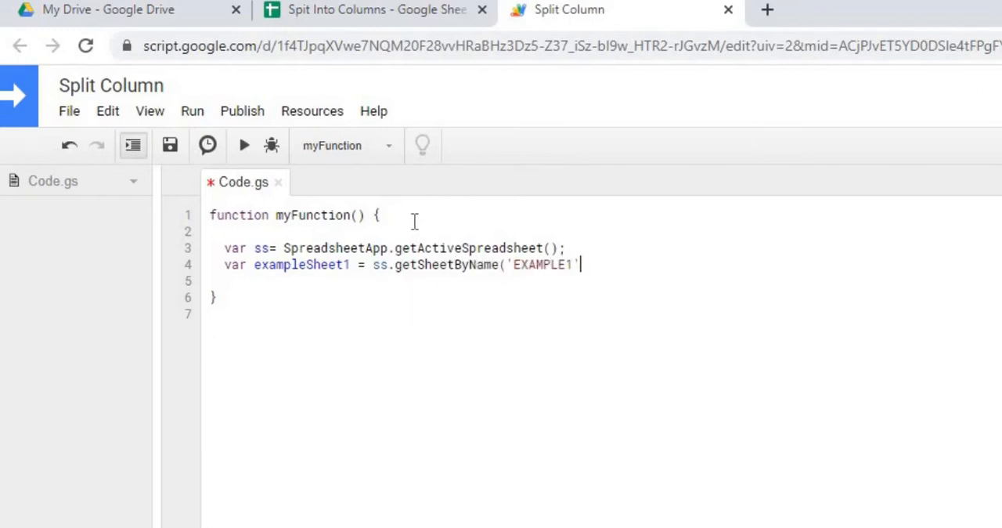
type(");")
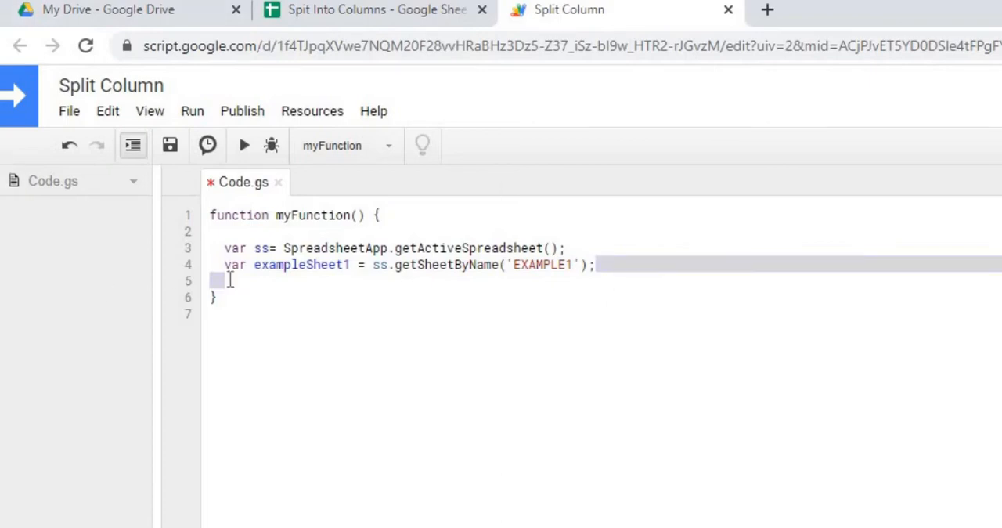
- Add the EXAMPLE2 sheet line and 'var lastRow1 = exampleSheet1.getLastRow();'
type("var exampleSheet = ss.getSheetByName('EXAMPLE1');")
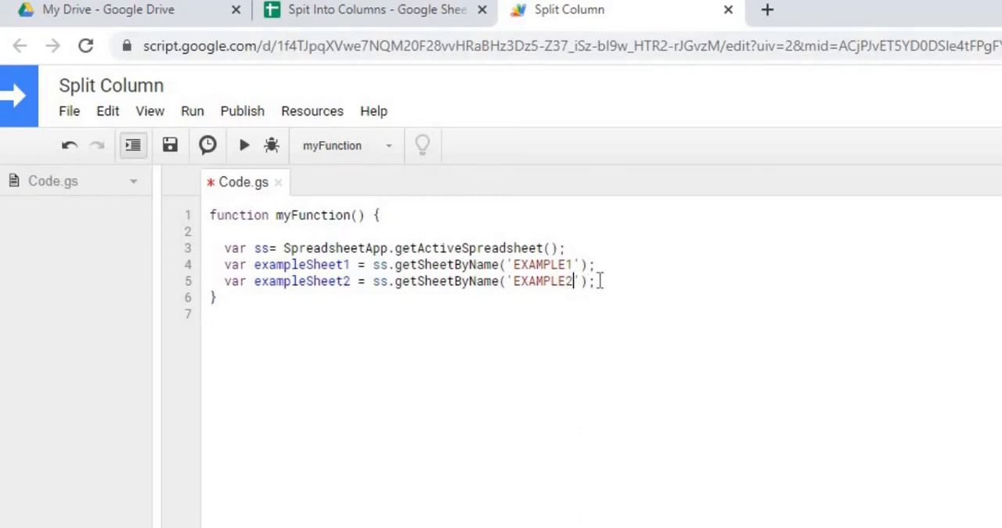
key("enter")
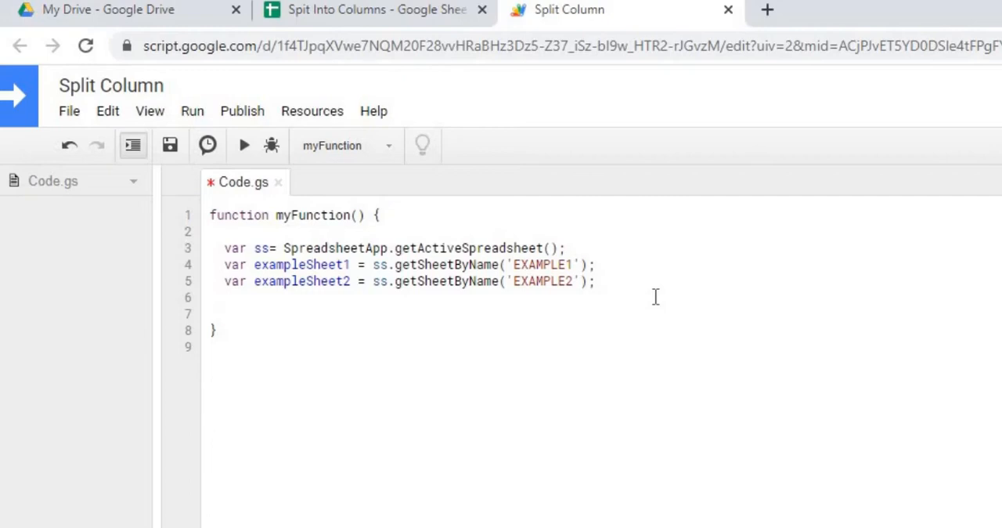
type("var lastRow")
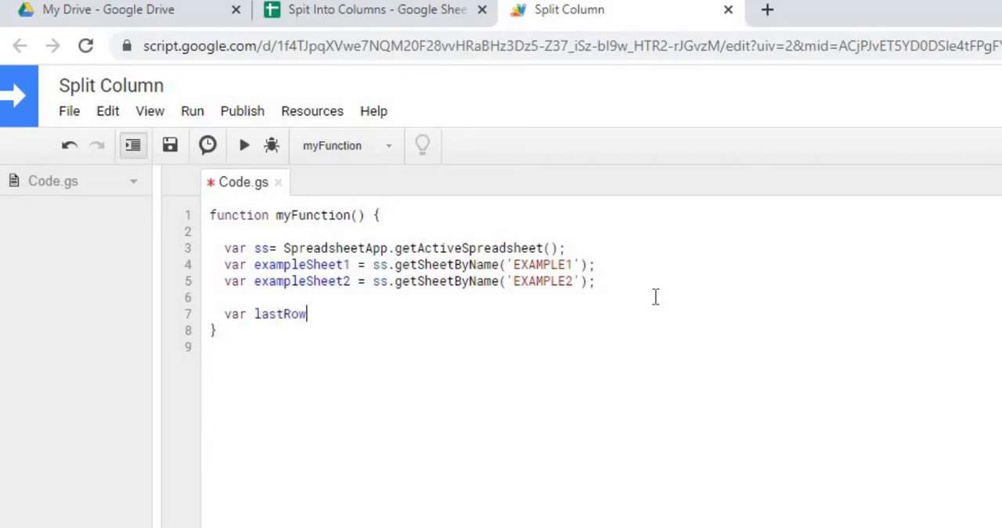
type("1 = example")
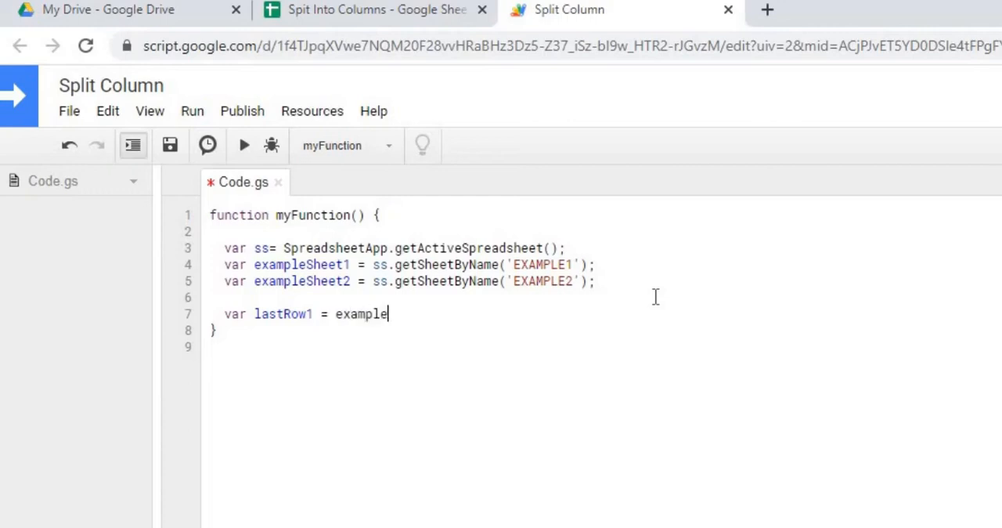
type("Sheet1.")
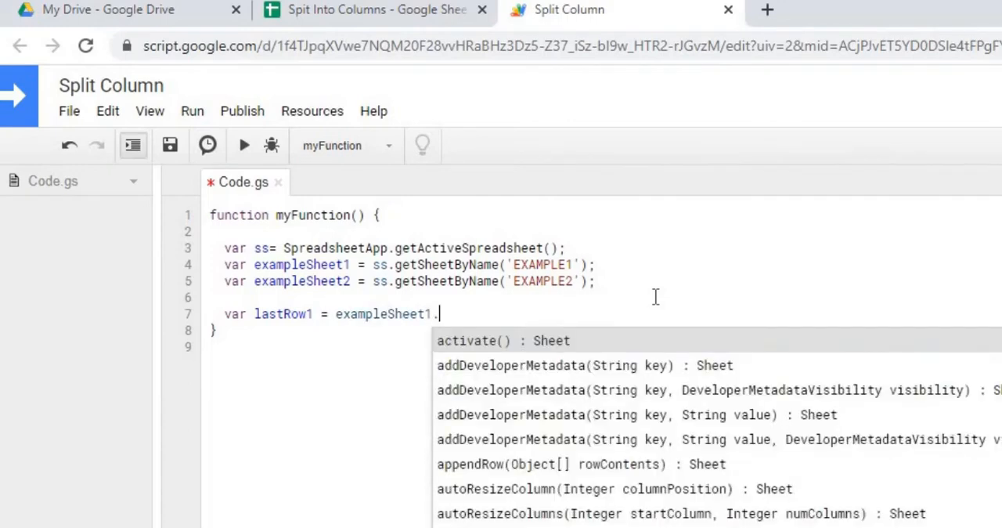
type("getLastRow()")
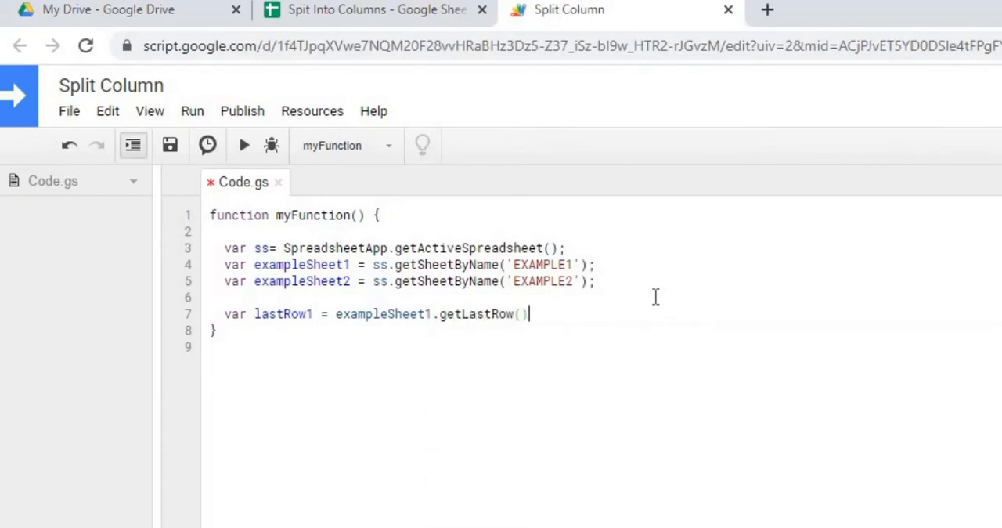
type(";")
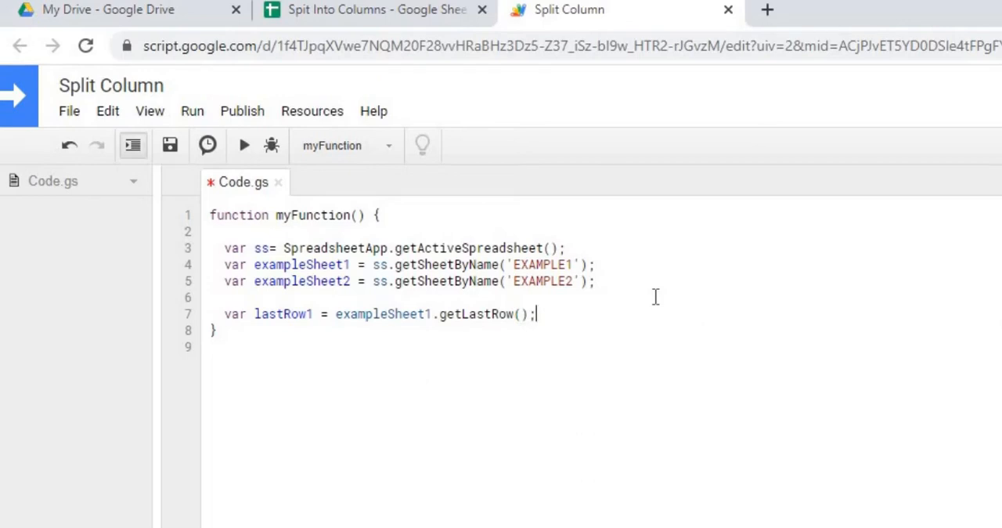
key("enter")
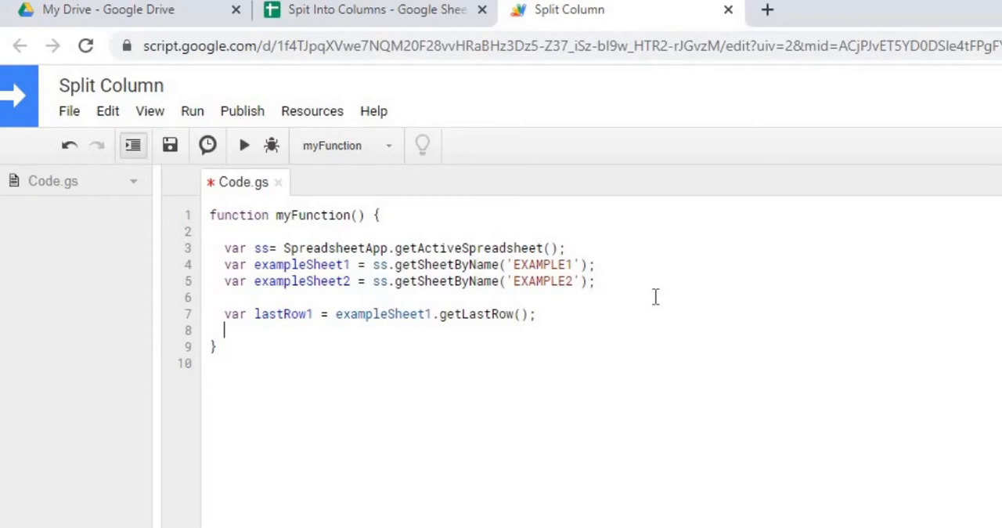
- Add 'var range1 = exampleSheet1.getRange('A1:A' + lastRow1);' and check the comma-separated data
type("var range1")
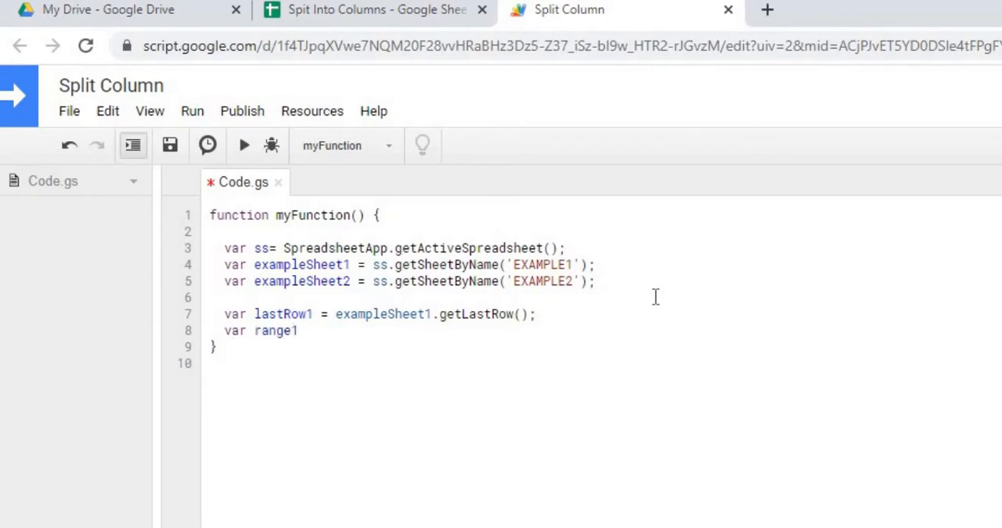
type("= exampleS")
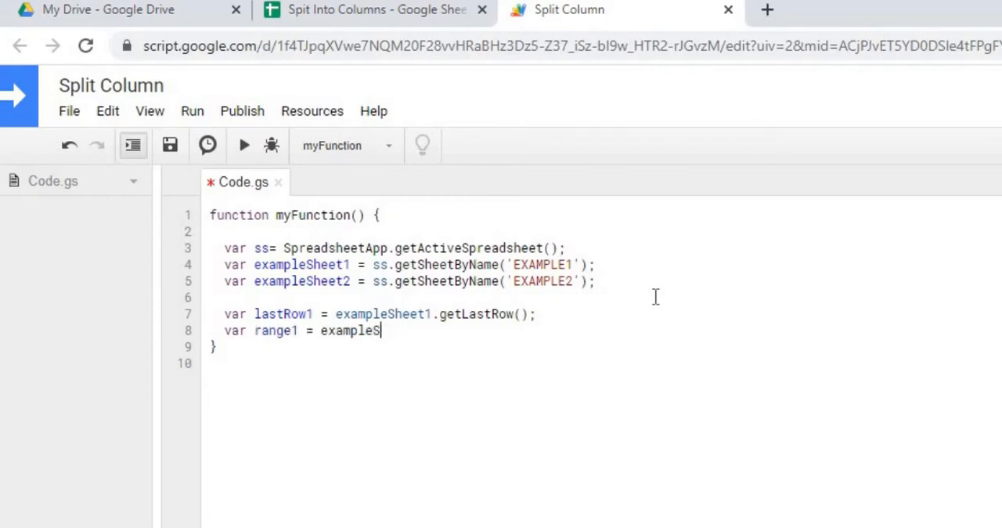
type("heet1.getRang")
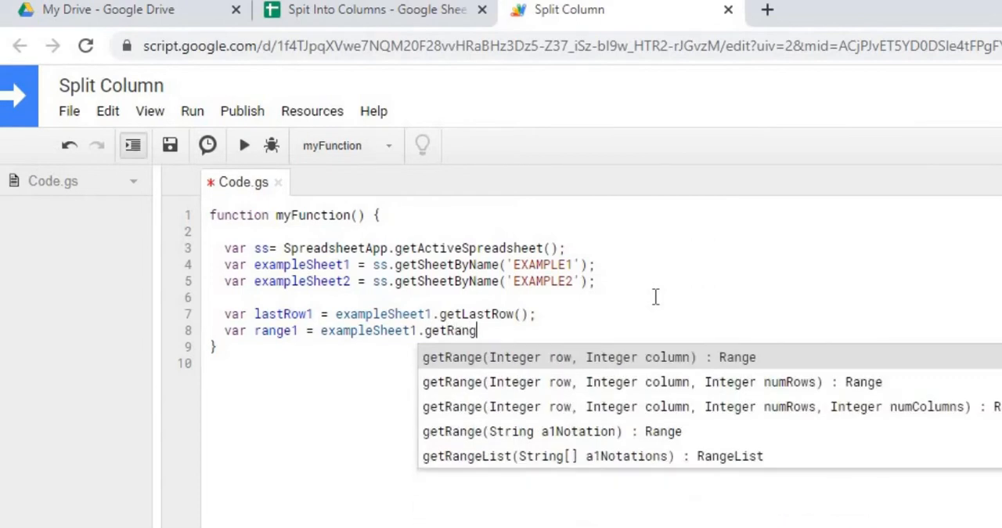
type("e('A1")
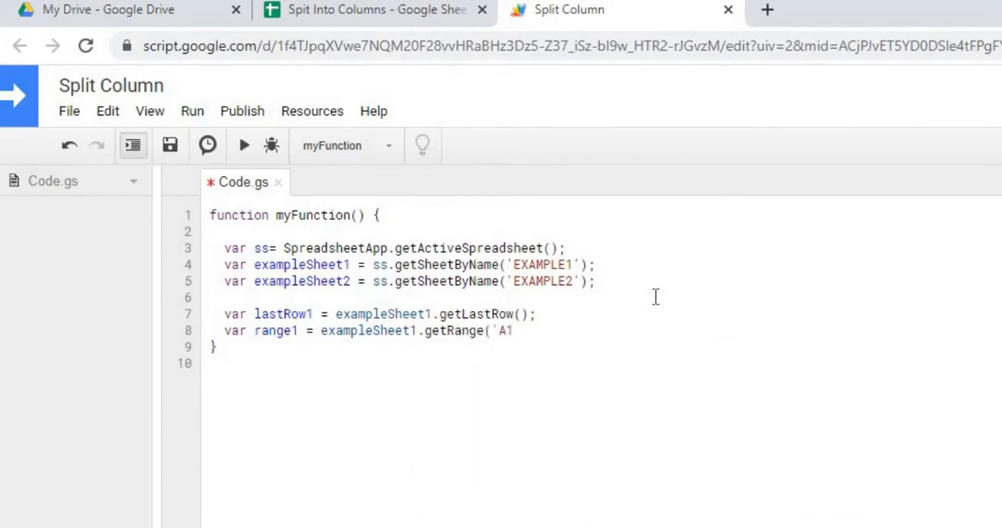
type(":A' +")
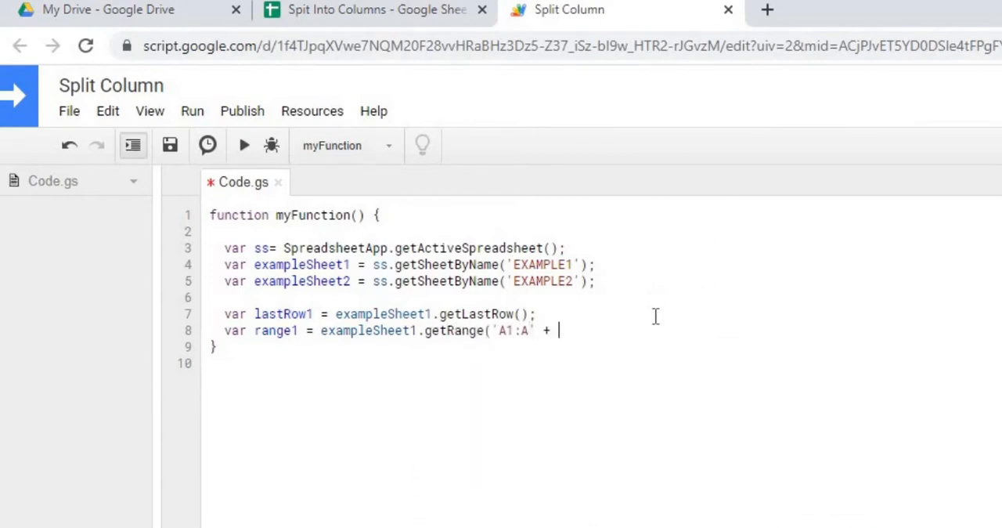
type("lastRow1);")
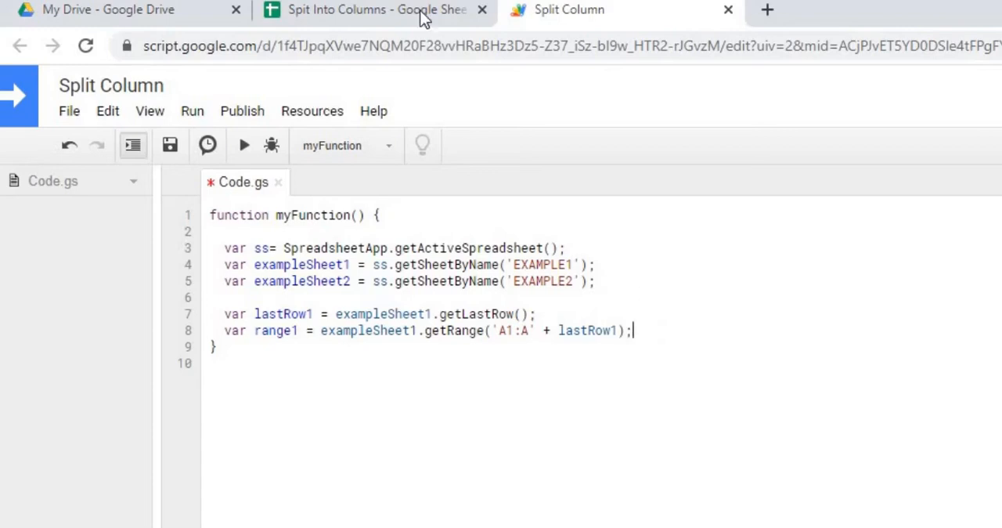
left_click(376, 9)
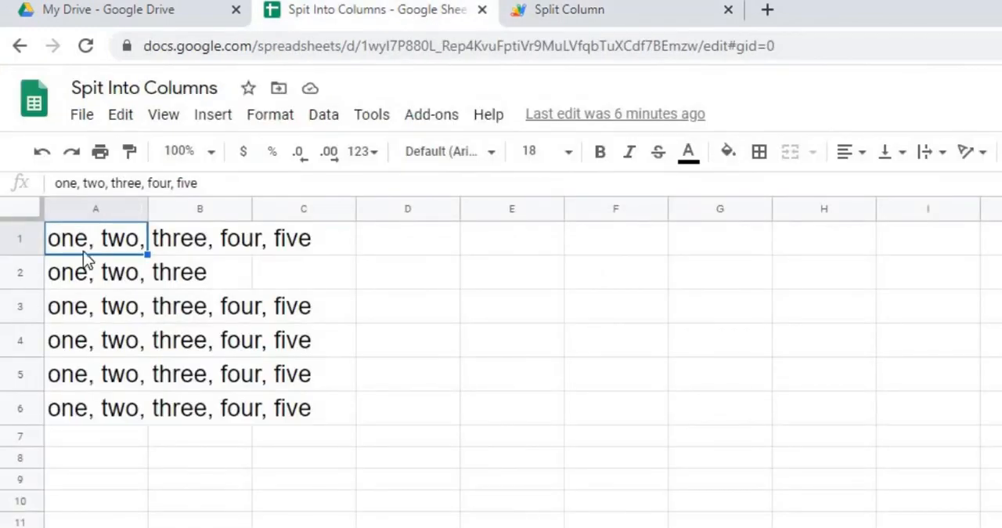
mouse_move(592, 31)
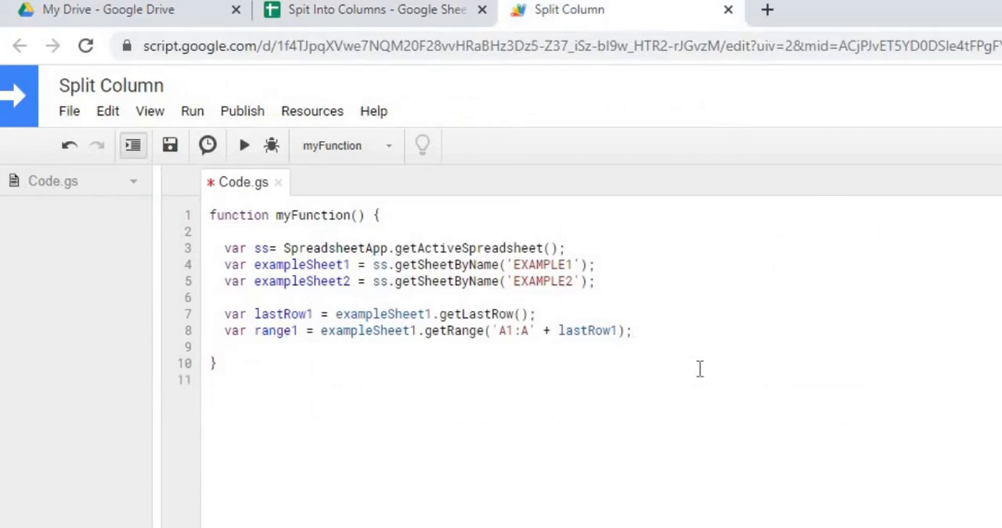
- Add 'range1.splitTextToColumns(',');' to split EXAMPLE1's column A at commas
type("rang")
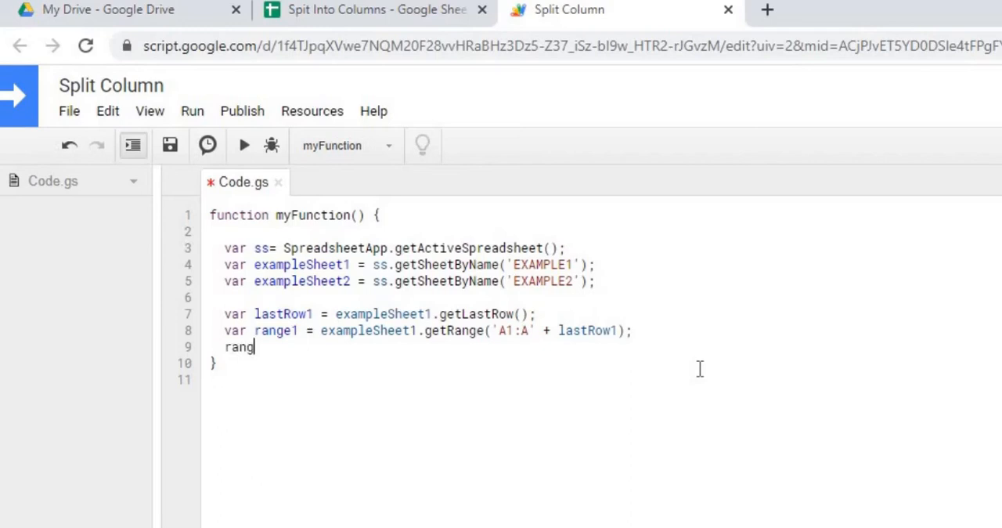
type("e1/")
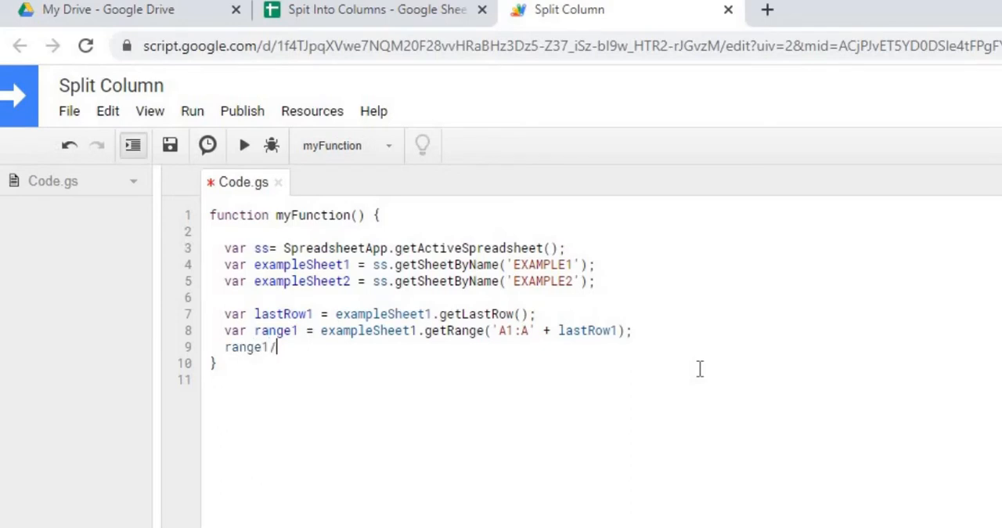
type(".splitTe")
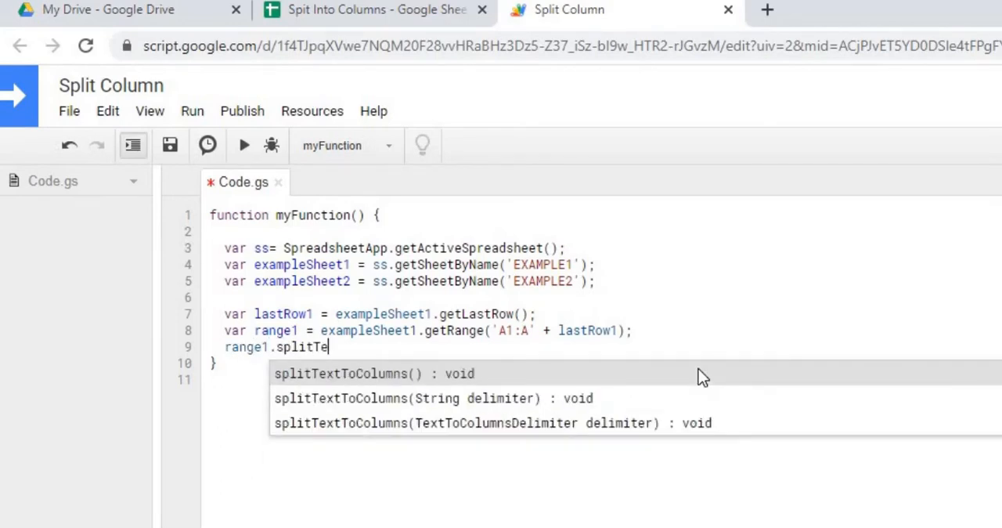
type("xtToColumns")
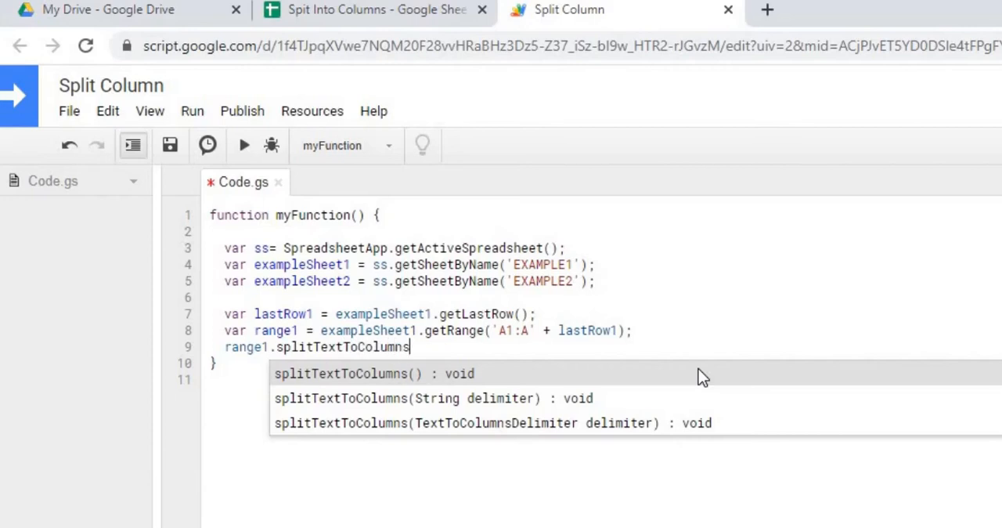
type("('")
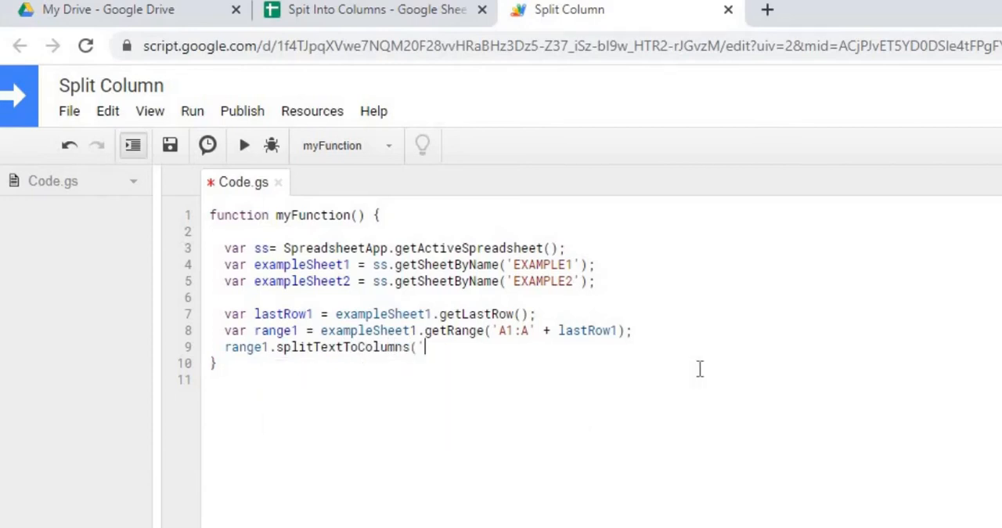
type(",")
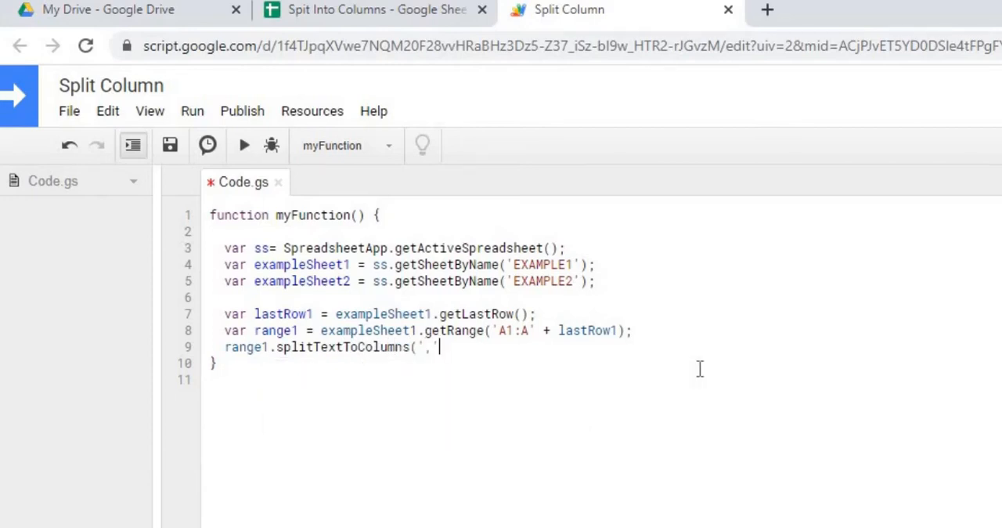
type("');")
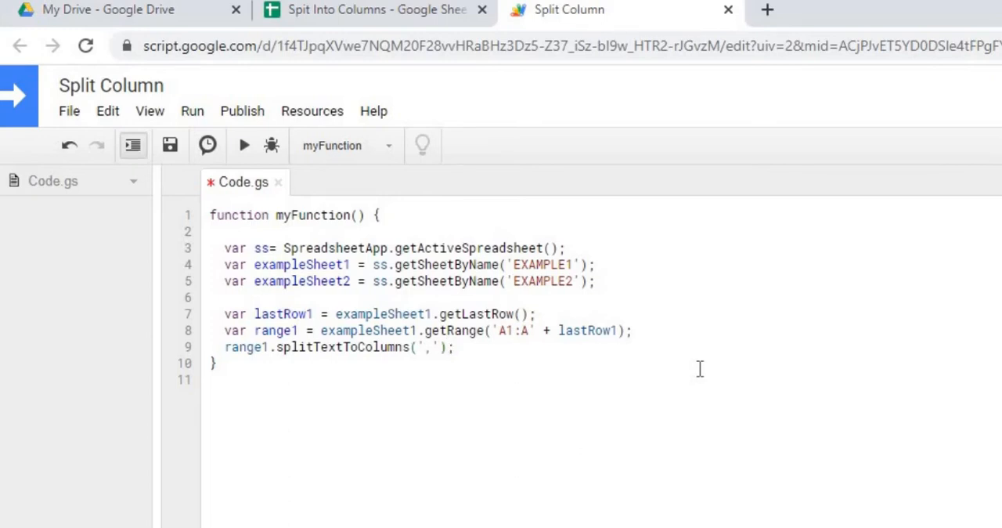
left_click(266, 321)
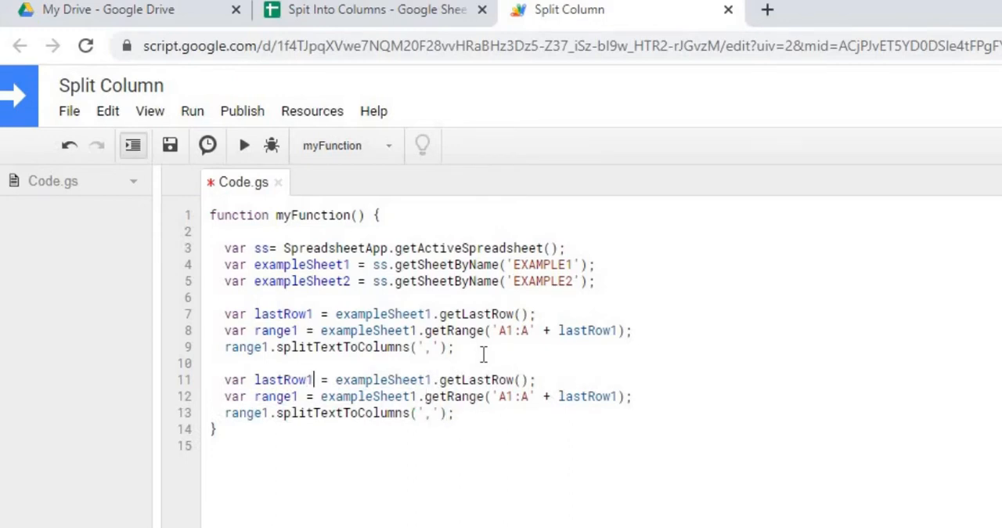
- Change the copied lines to lastRow2, range2 and exampleSheet2, with ':' as the delimiter
type("2")
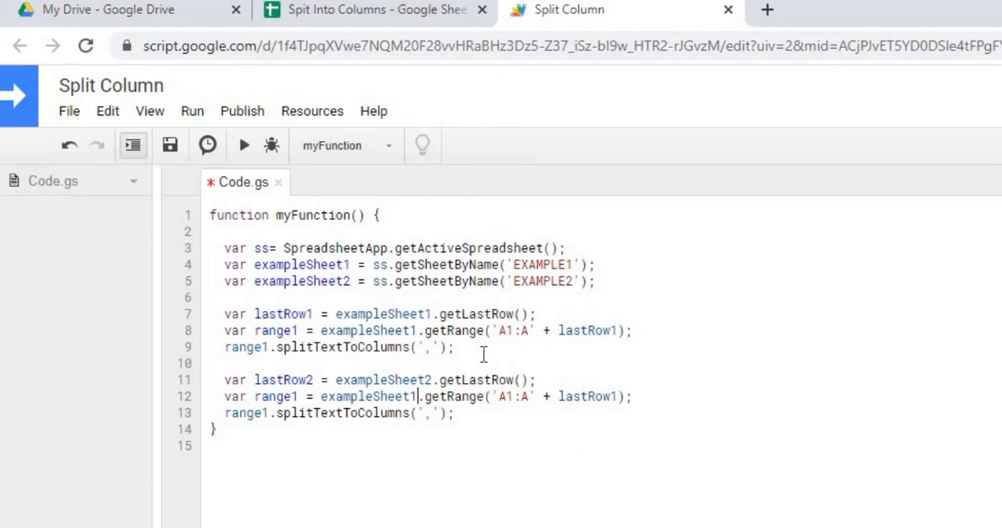
key("Backspace")
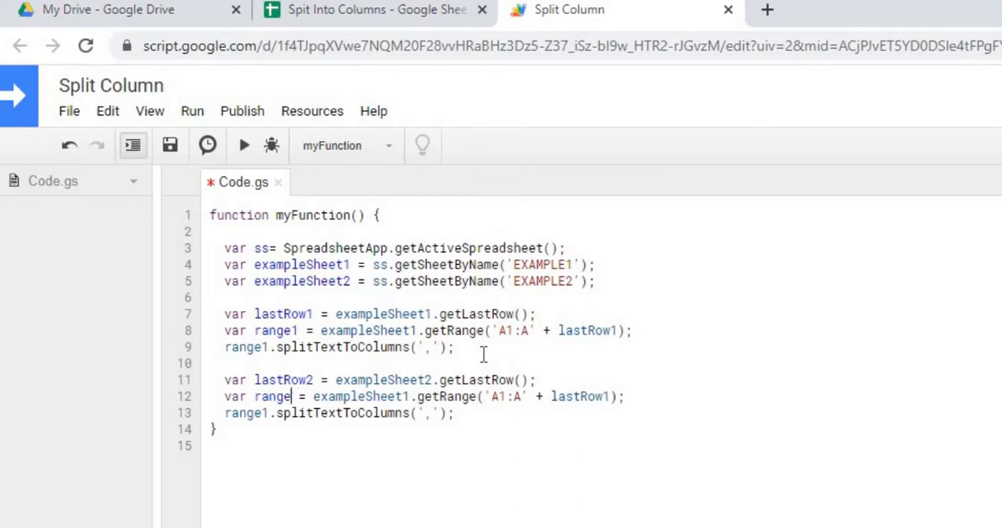
type("2")
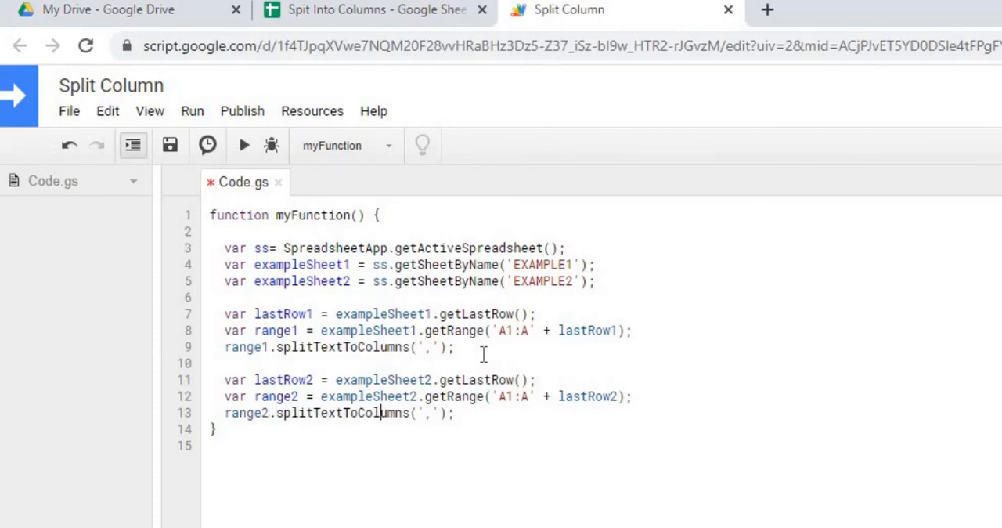
type(":")
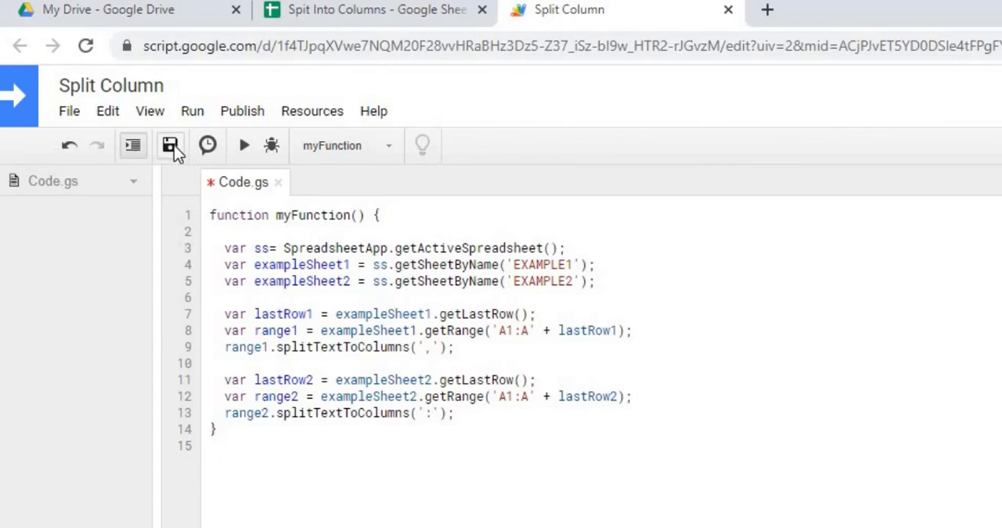
- Save the script and run the split function
left_click(170, 146)
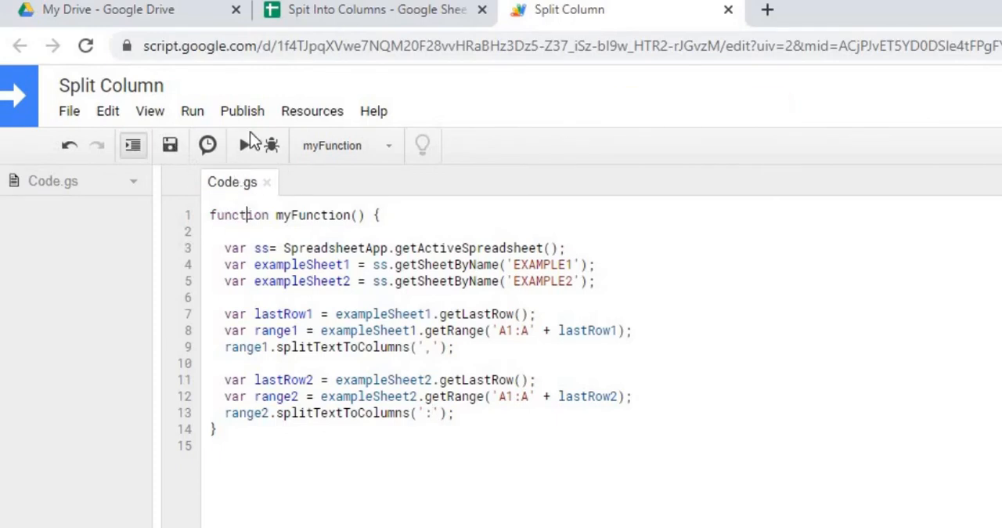
left_click(244, 145)
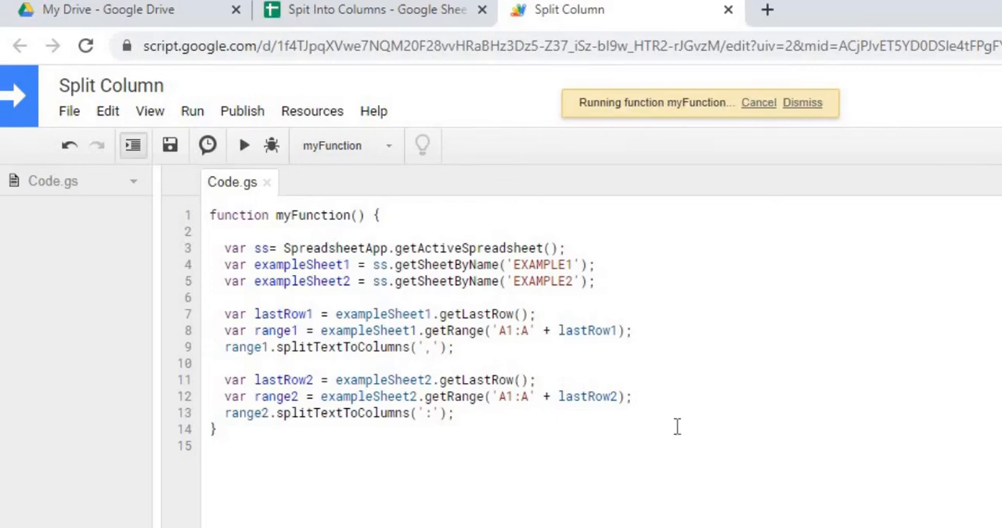
left_click(243, 145)
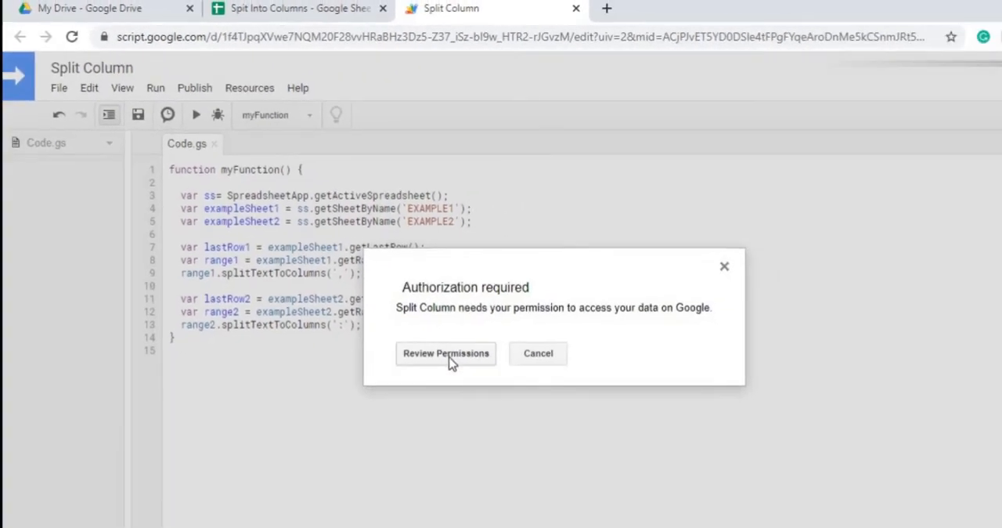
- Authorize the unverified Split Column script with the chosen account via Advanced
left_click(445, 353)
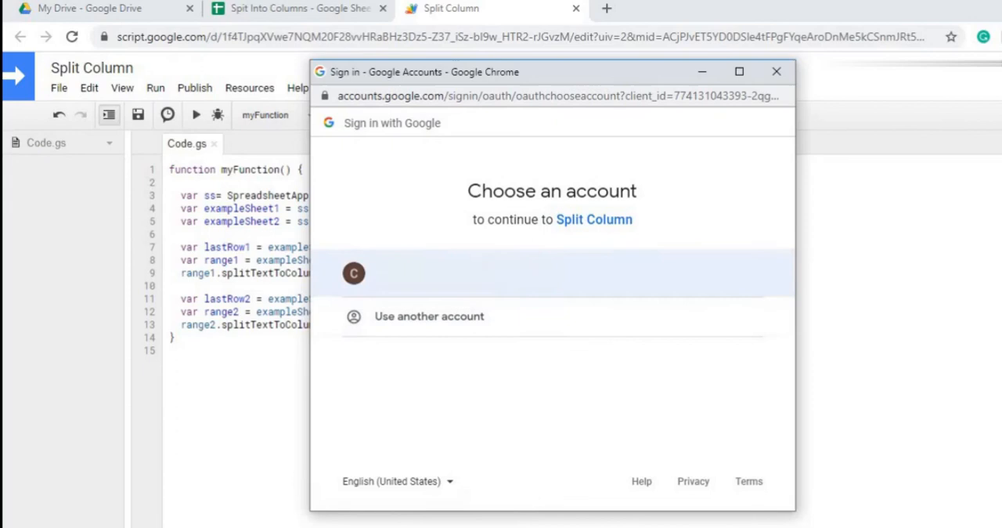
left_click(354, 273)
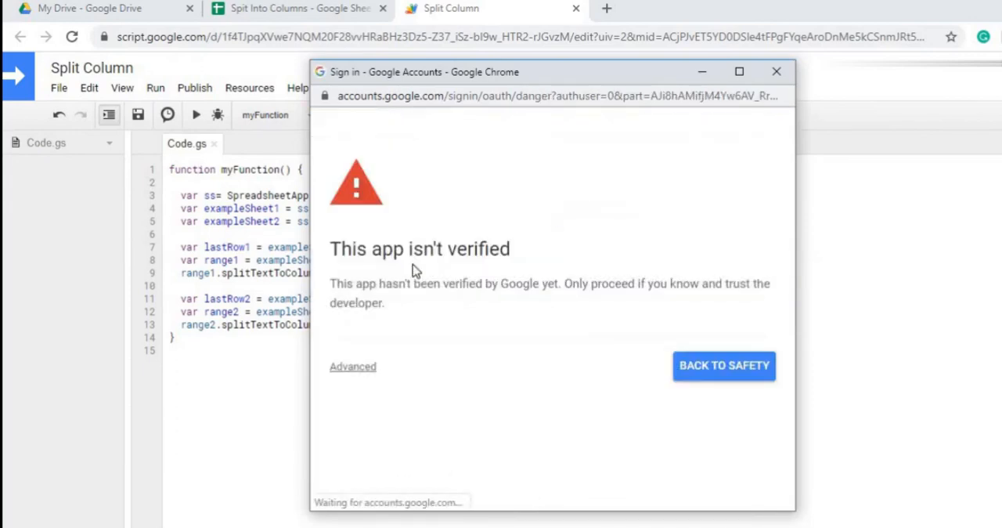
left_click(353, 365)
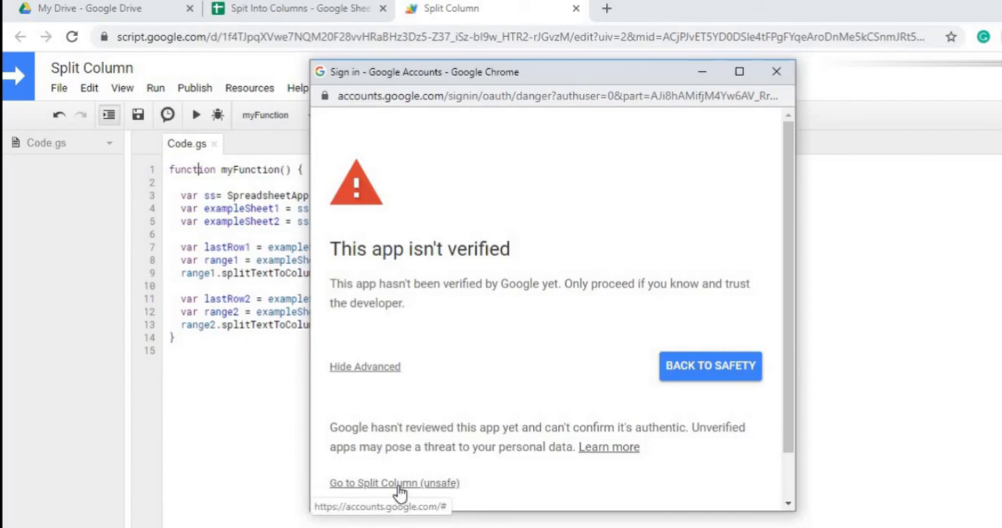
left_click(394, 482)
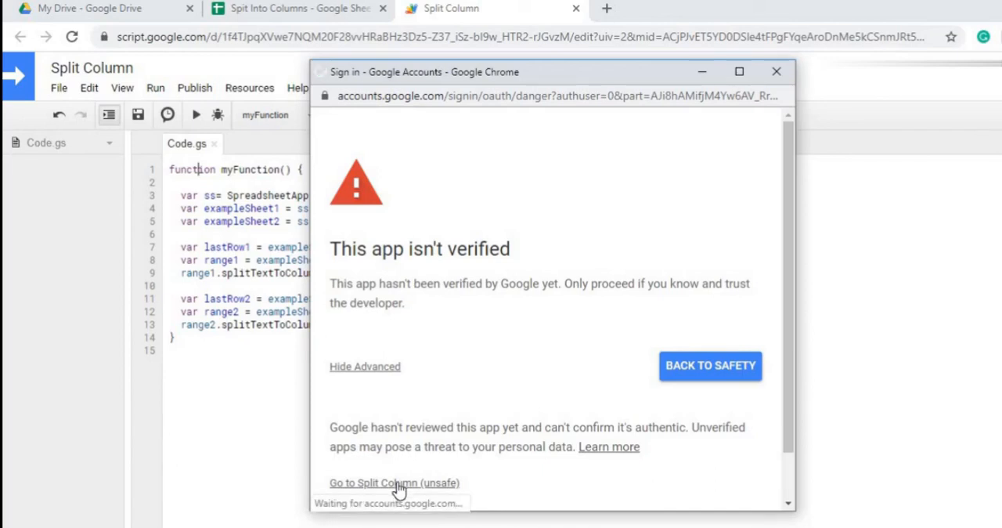
left_click(395, 482)
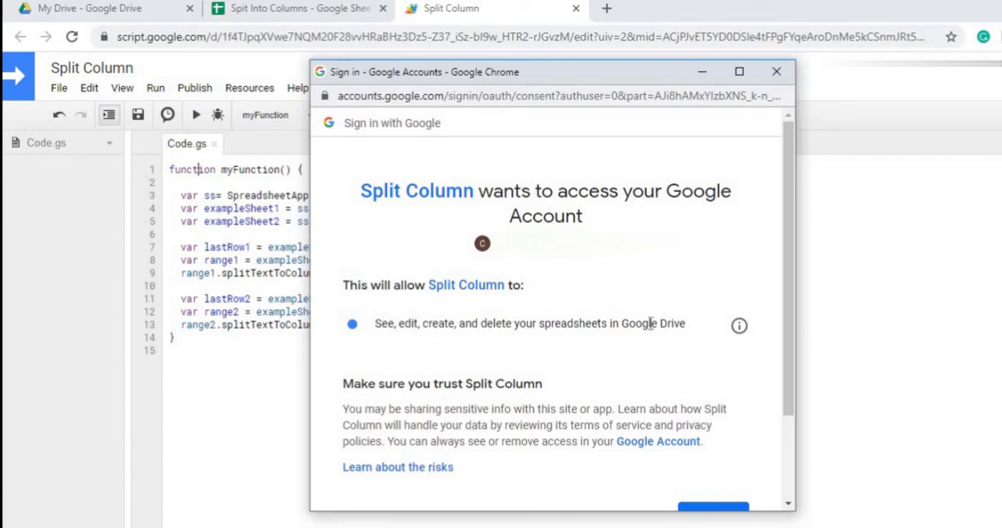
mouse_move(640, 358)
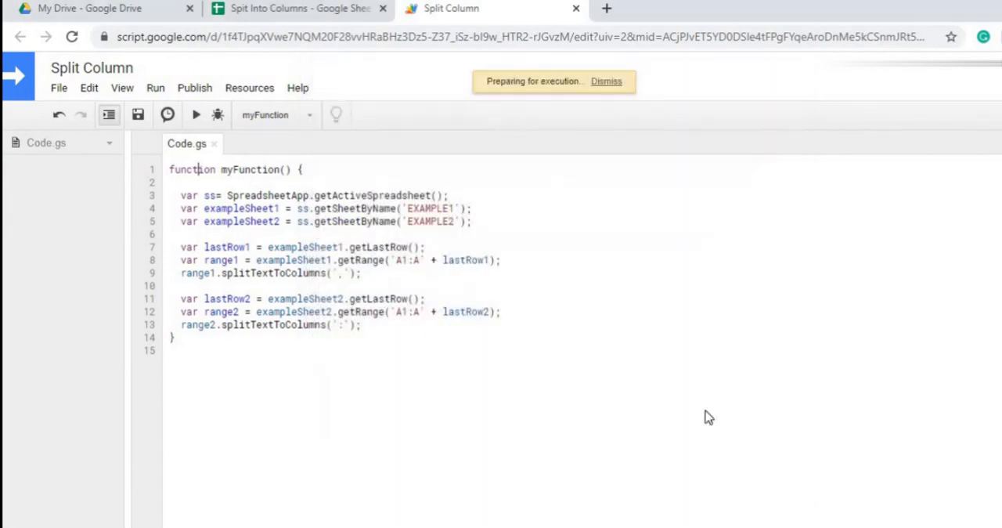
- View the split results in the EXAMPLE2 sheet, then the EXAMPLE1 sheet
left_click(196, 114)
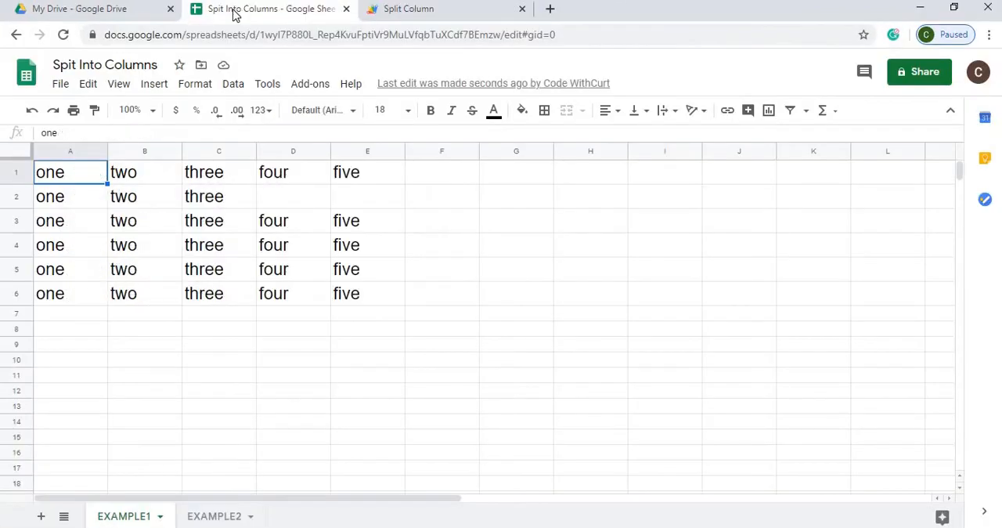
mouse_move(359, 221)
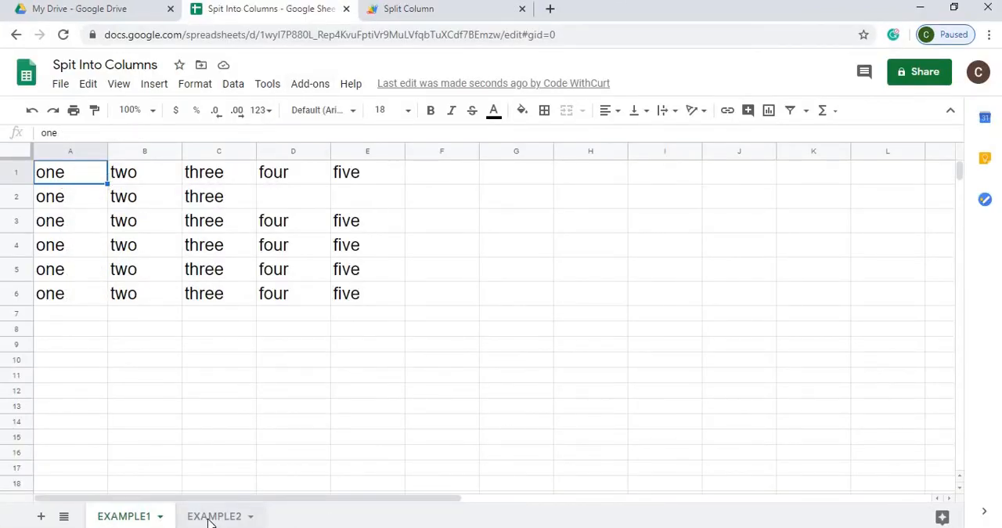
left_click(214, 516)
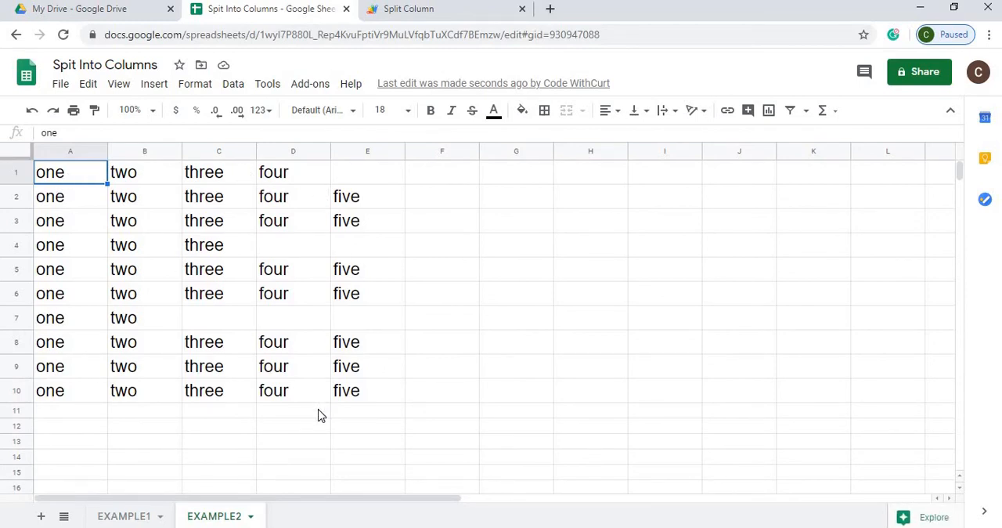
left_click(123, 515)
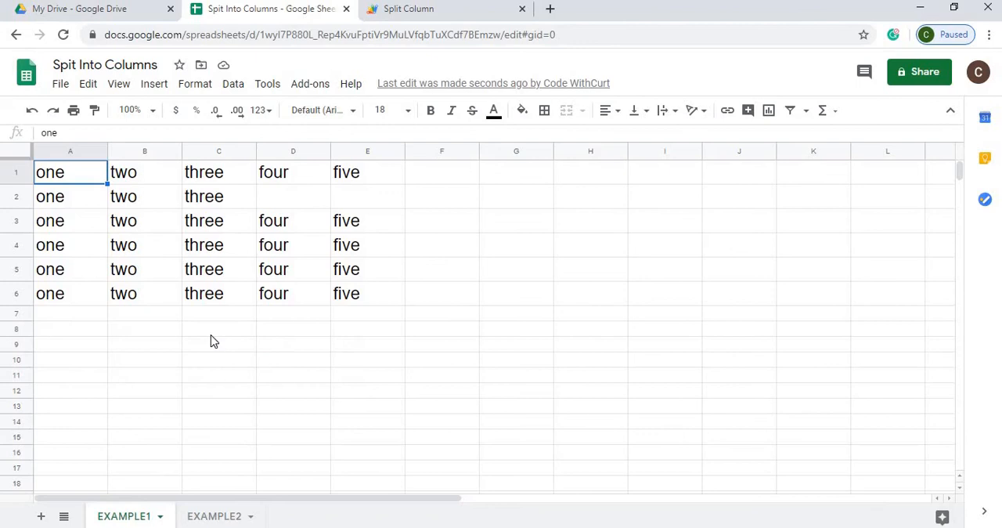